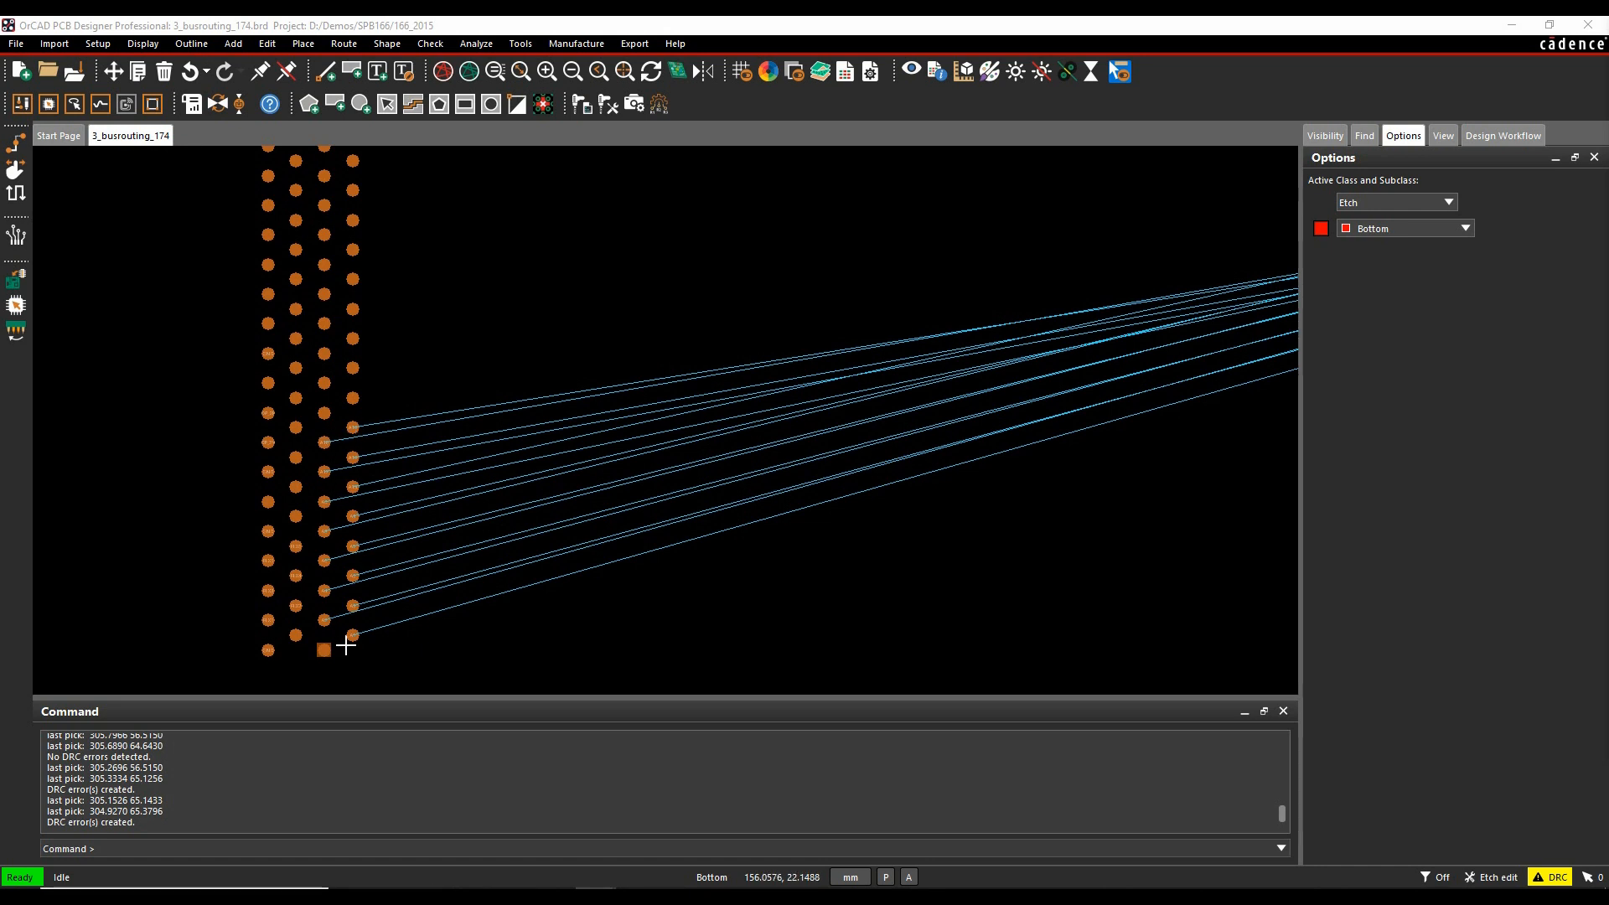
{"action": "mouse_move", "coordinate": [525, 586]}
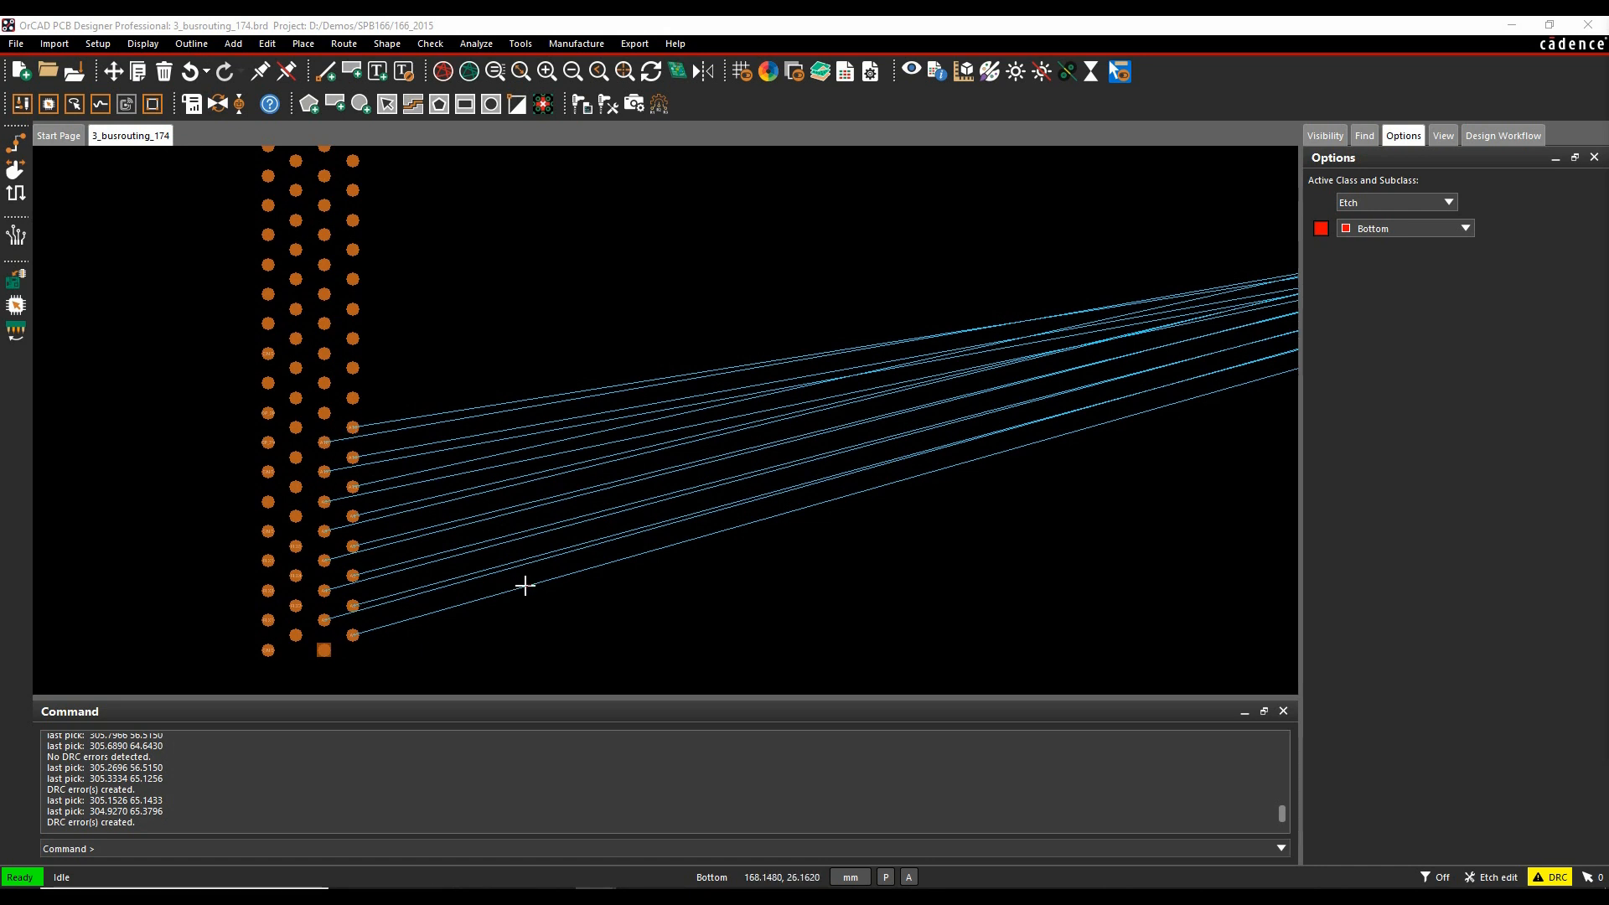
{"action": "mouse_move", "coordinate": [643, 560]}
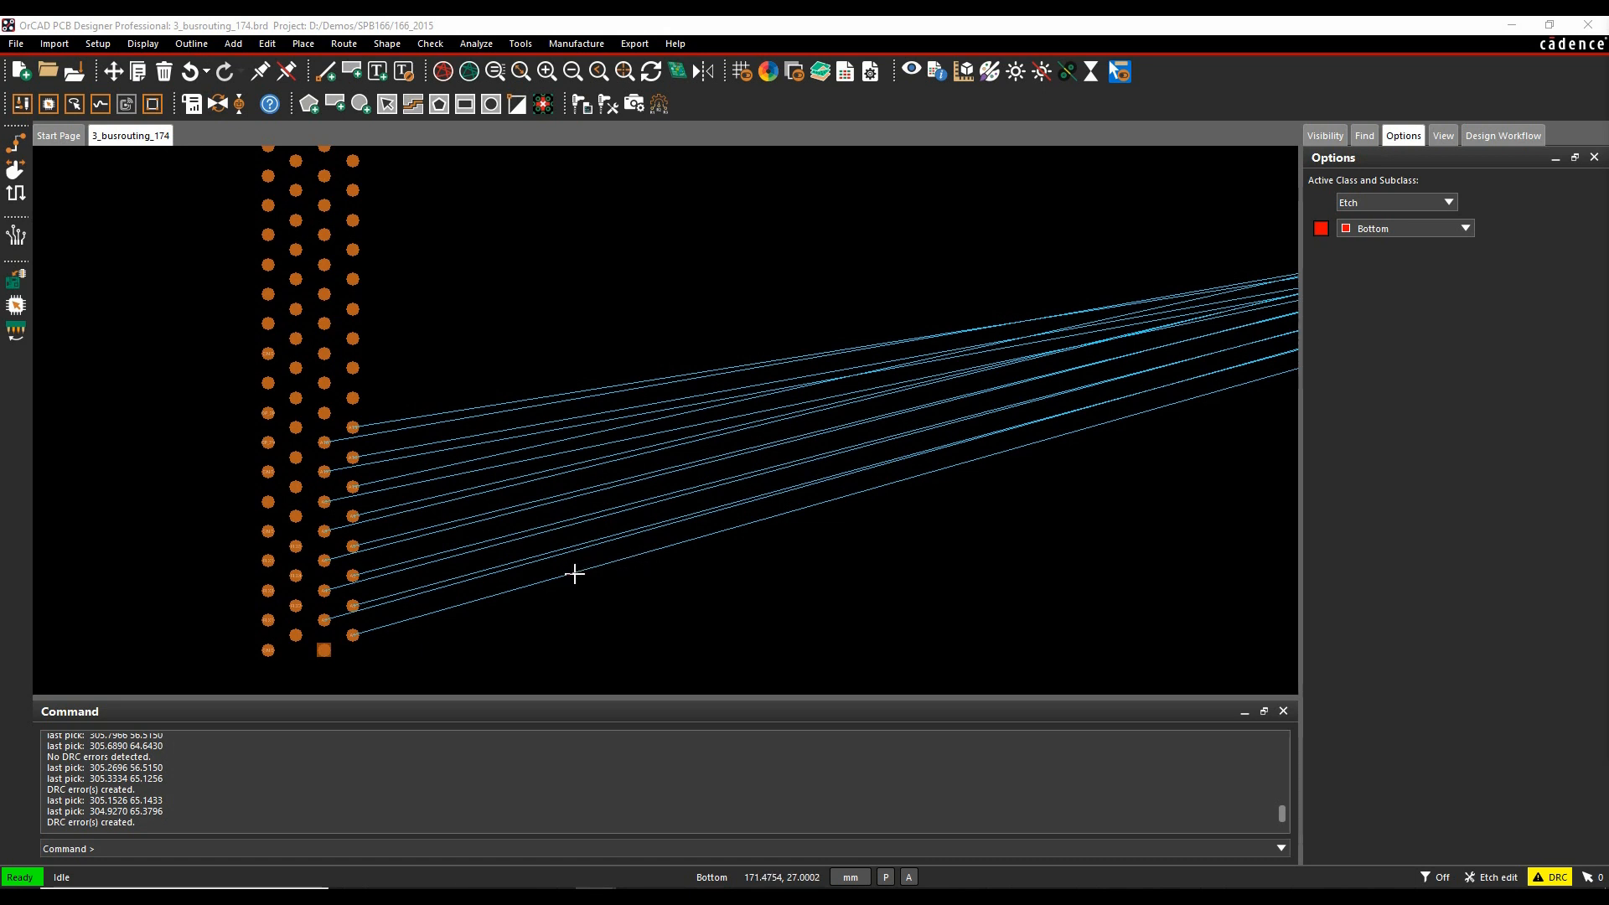
{"action": "mouse_move", "coordinate": [592, 575]}
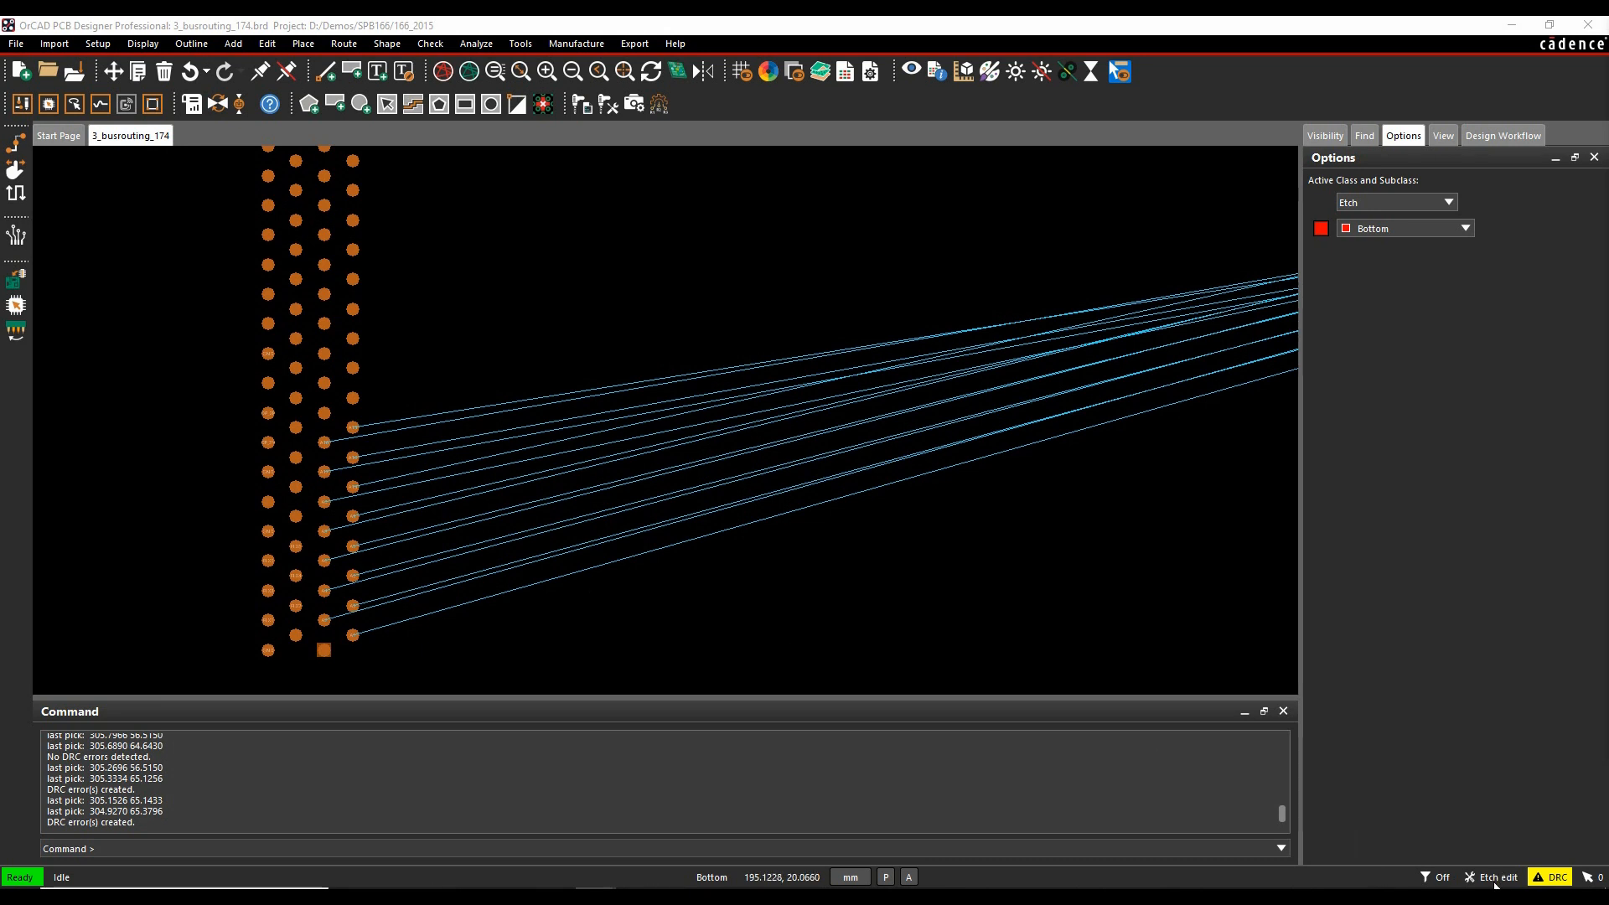
- Route the connector's bus nets on the Top layer using Route > Connect
{"action": "left_click", "coordinate": [1497, 877]}
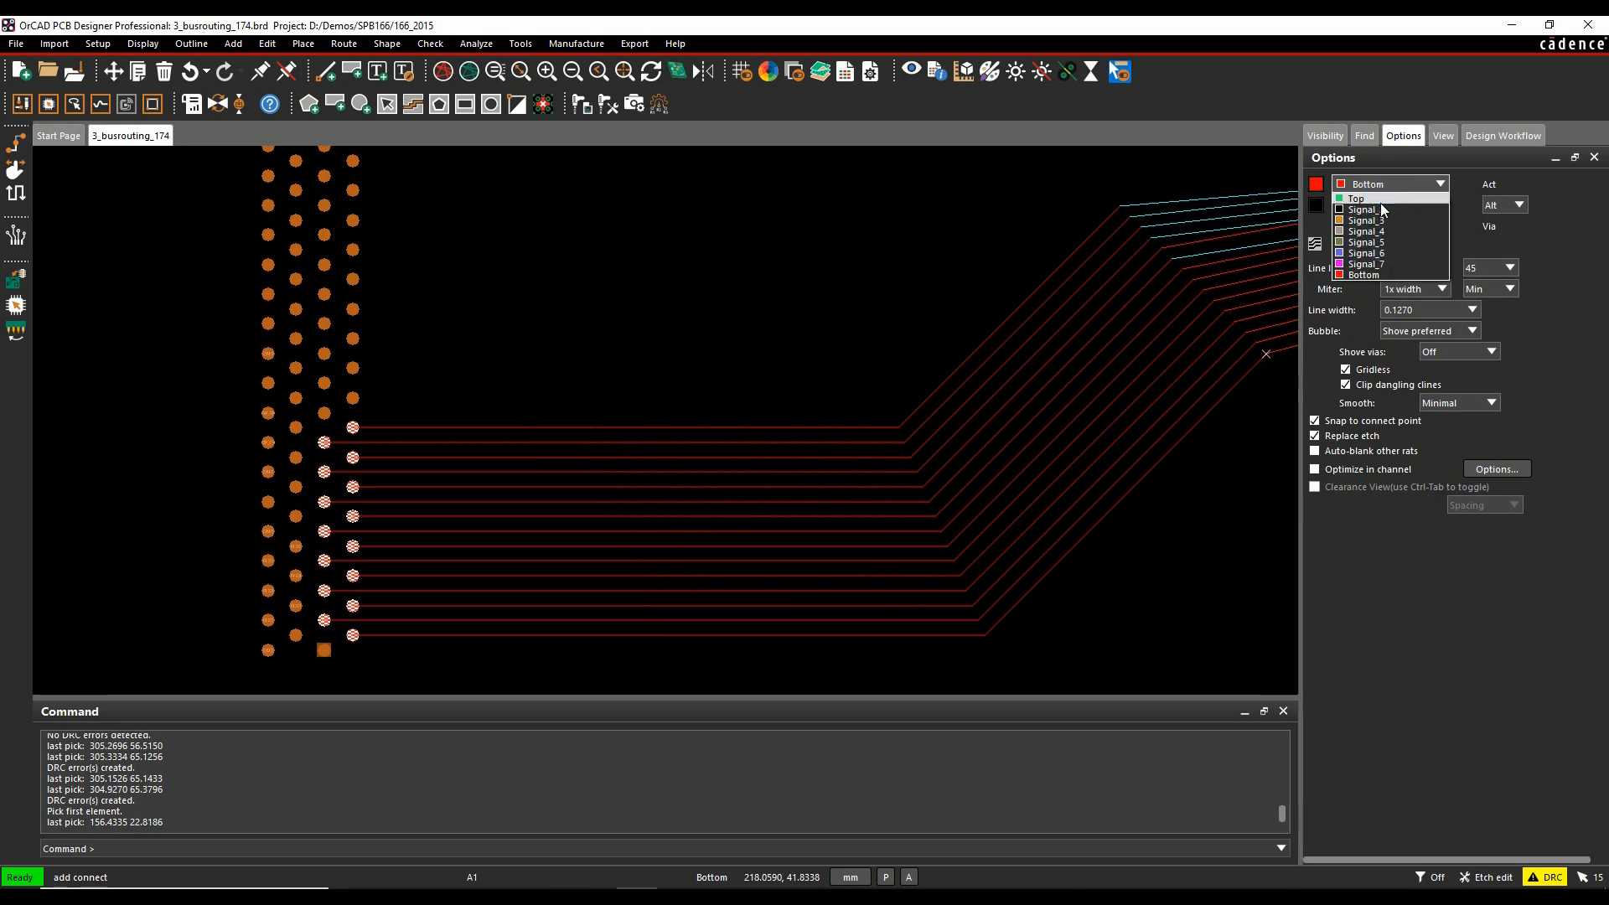
{"action": "left_click", "coordinate": [1356, 197]}
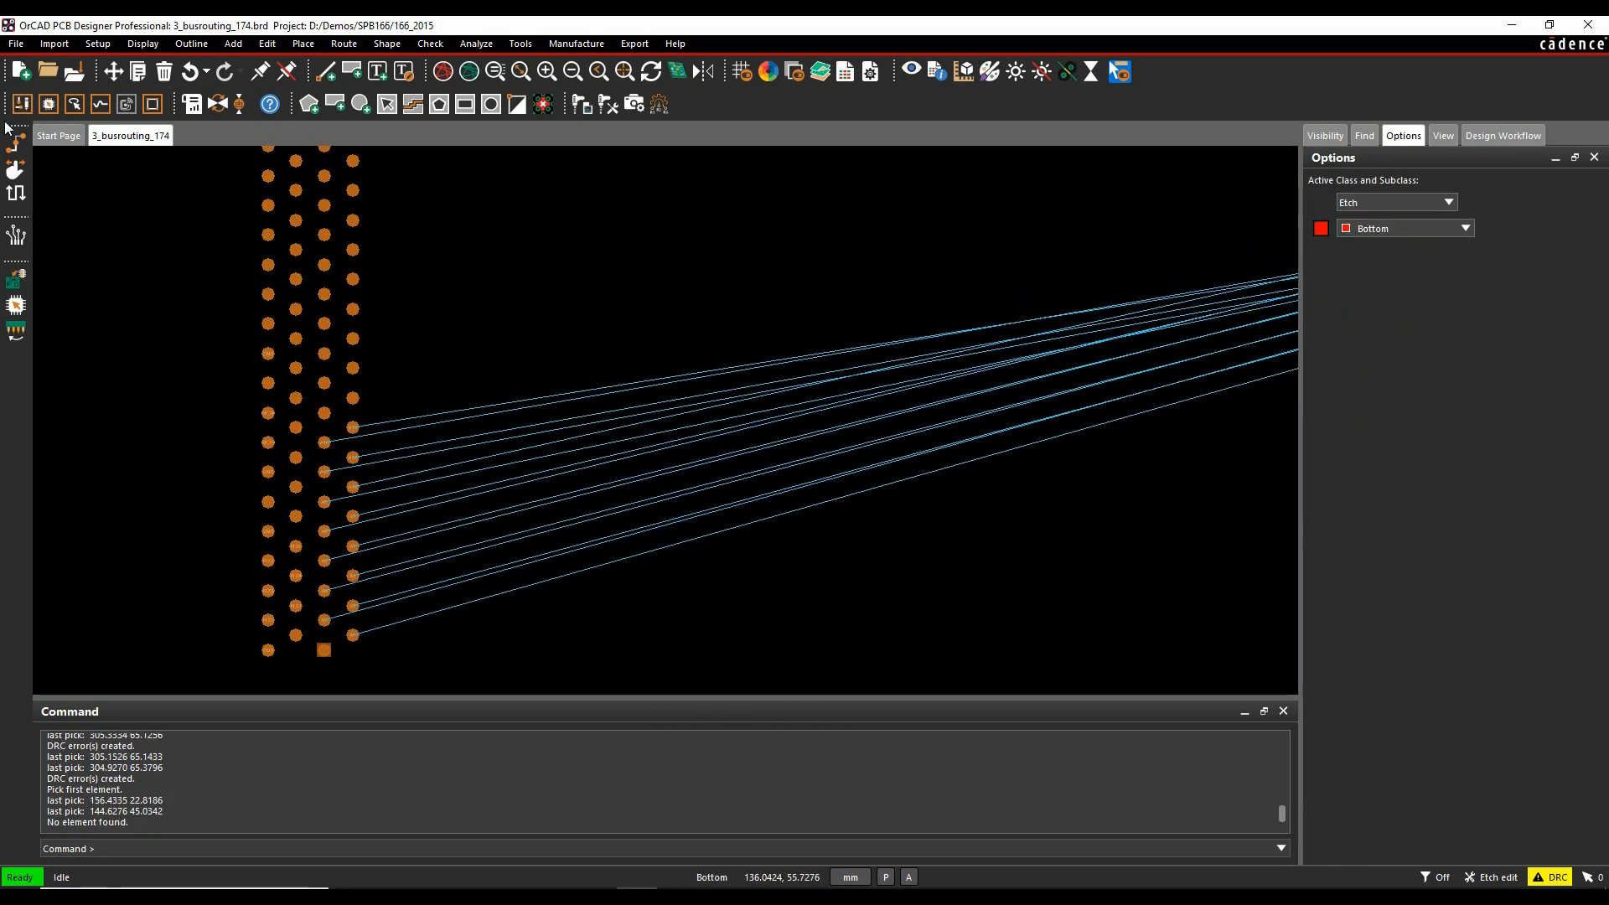
{"action": "left_click", "coordinate": [344, 44]}
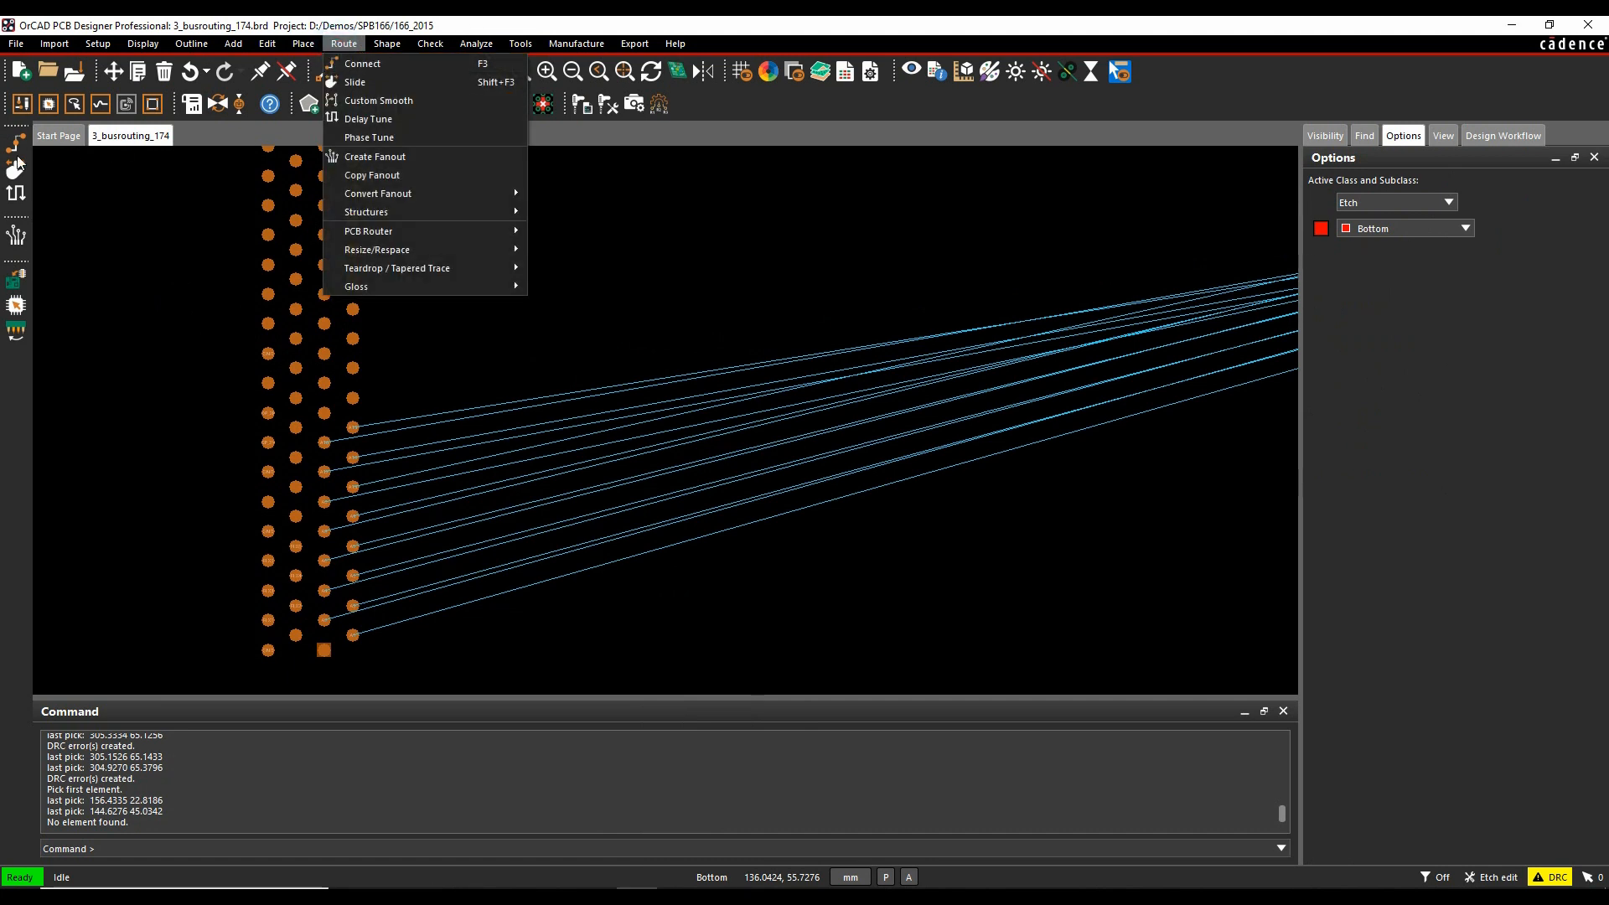
{"action": "mouse_move", "coordinate": [362, 64]}
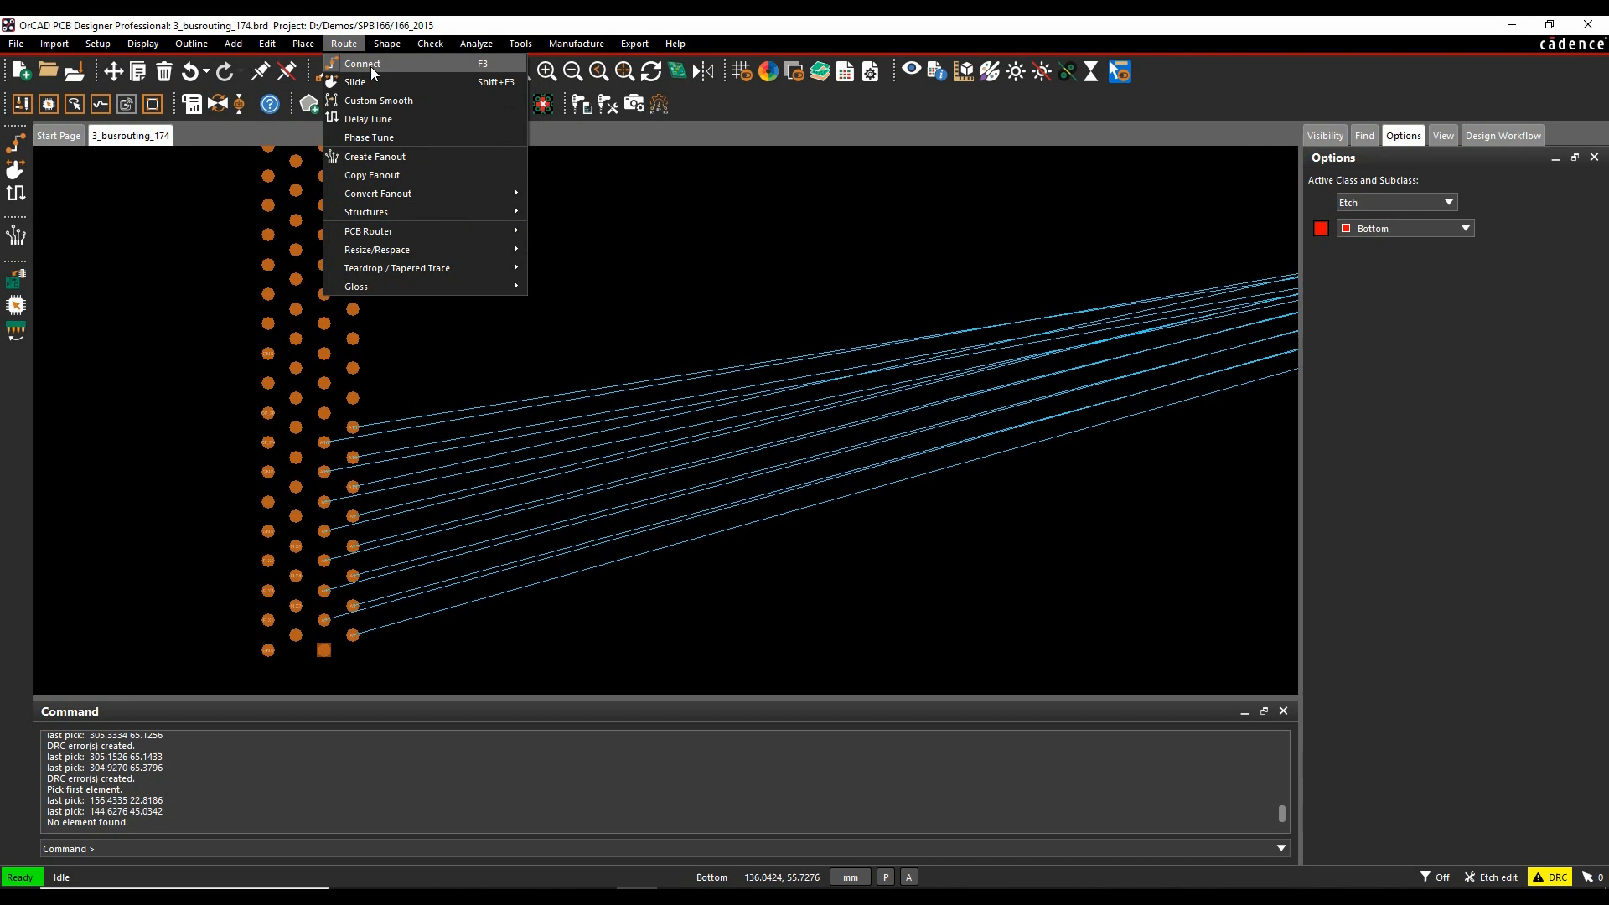
{"action": "left_click", "coordinate": [362, 62]}
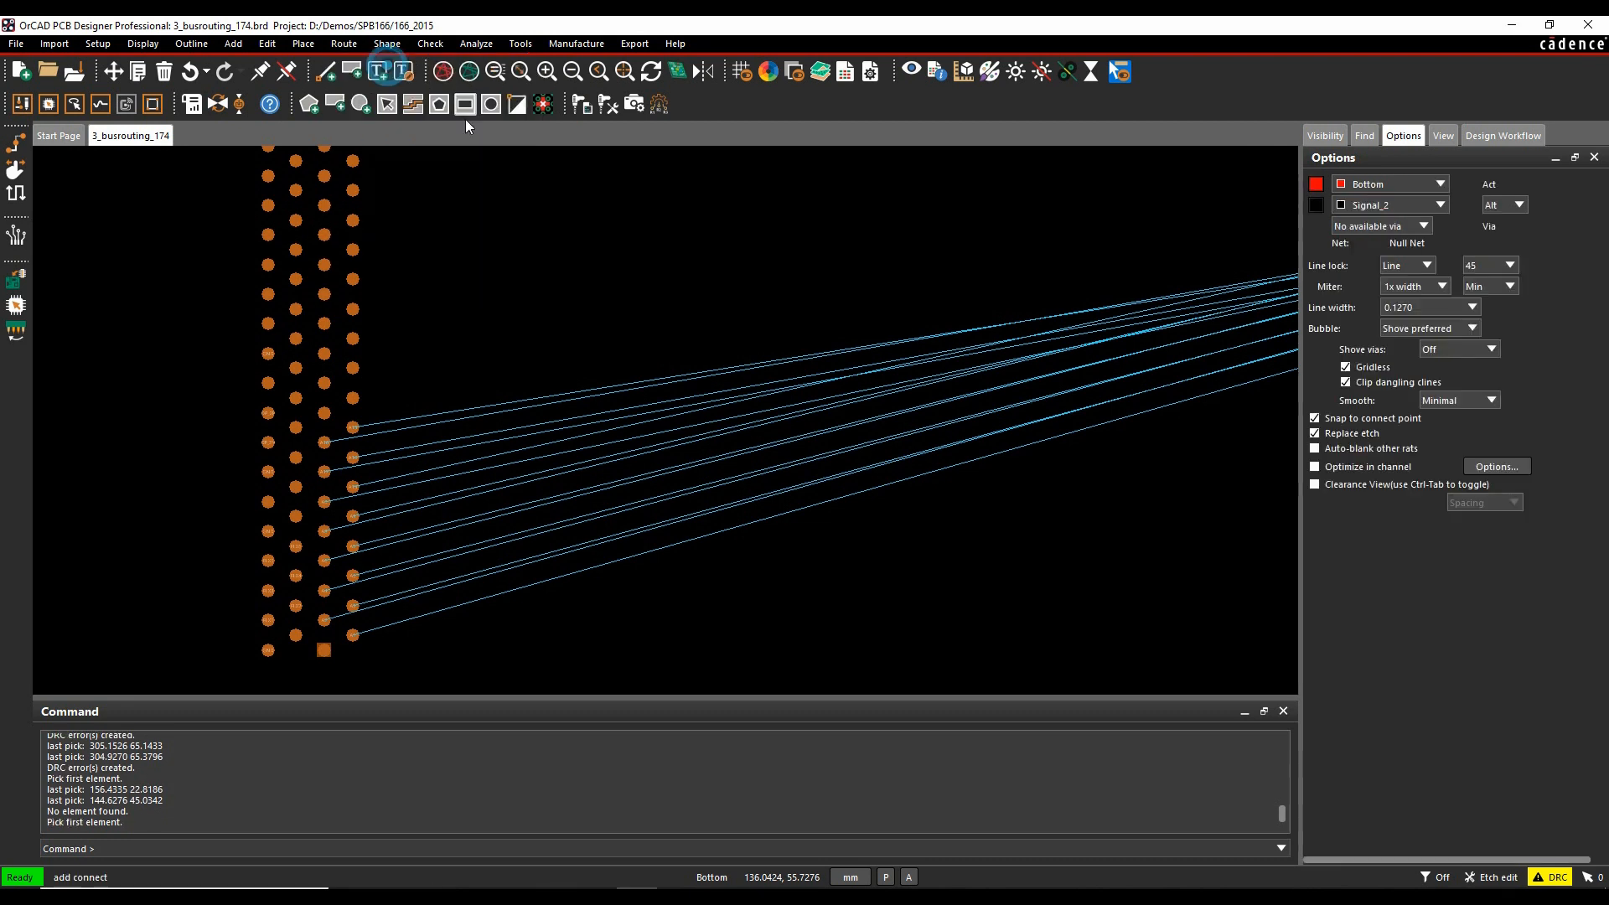
{"action": "left_click", "coordinate": [1441, 184]}
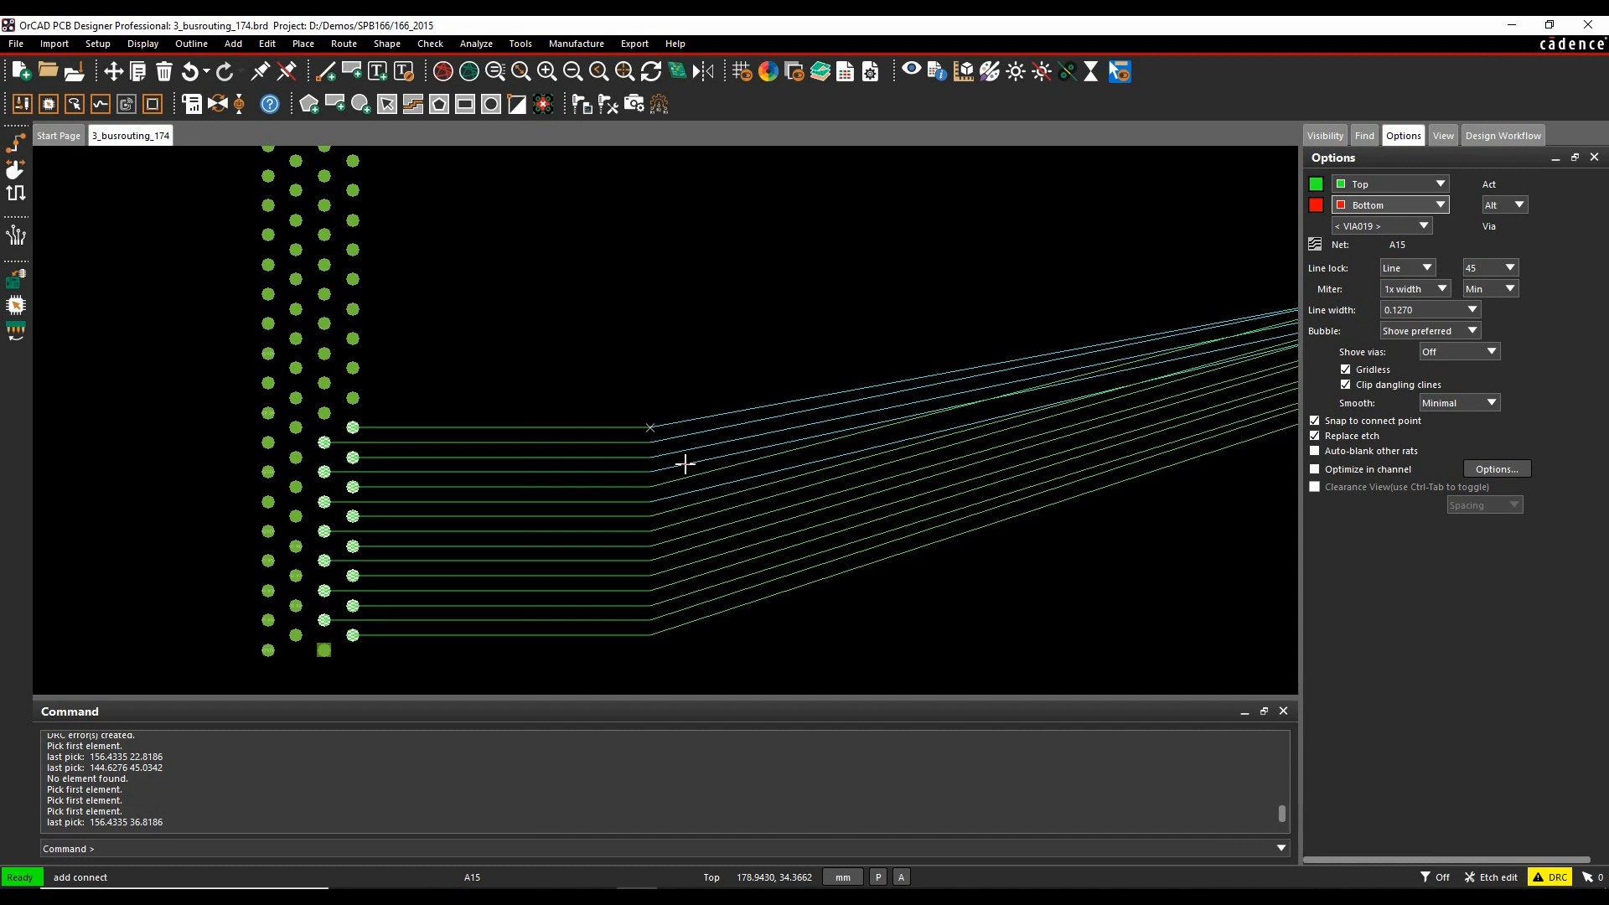
- Switch the bus's control trace to net A8 and bring up the Route Spacing settings
{"action": "right_click", "coordinate": [684, 465]}
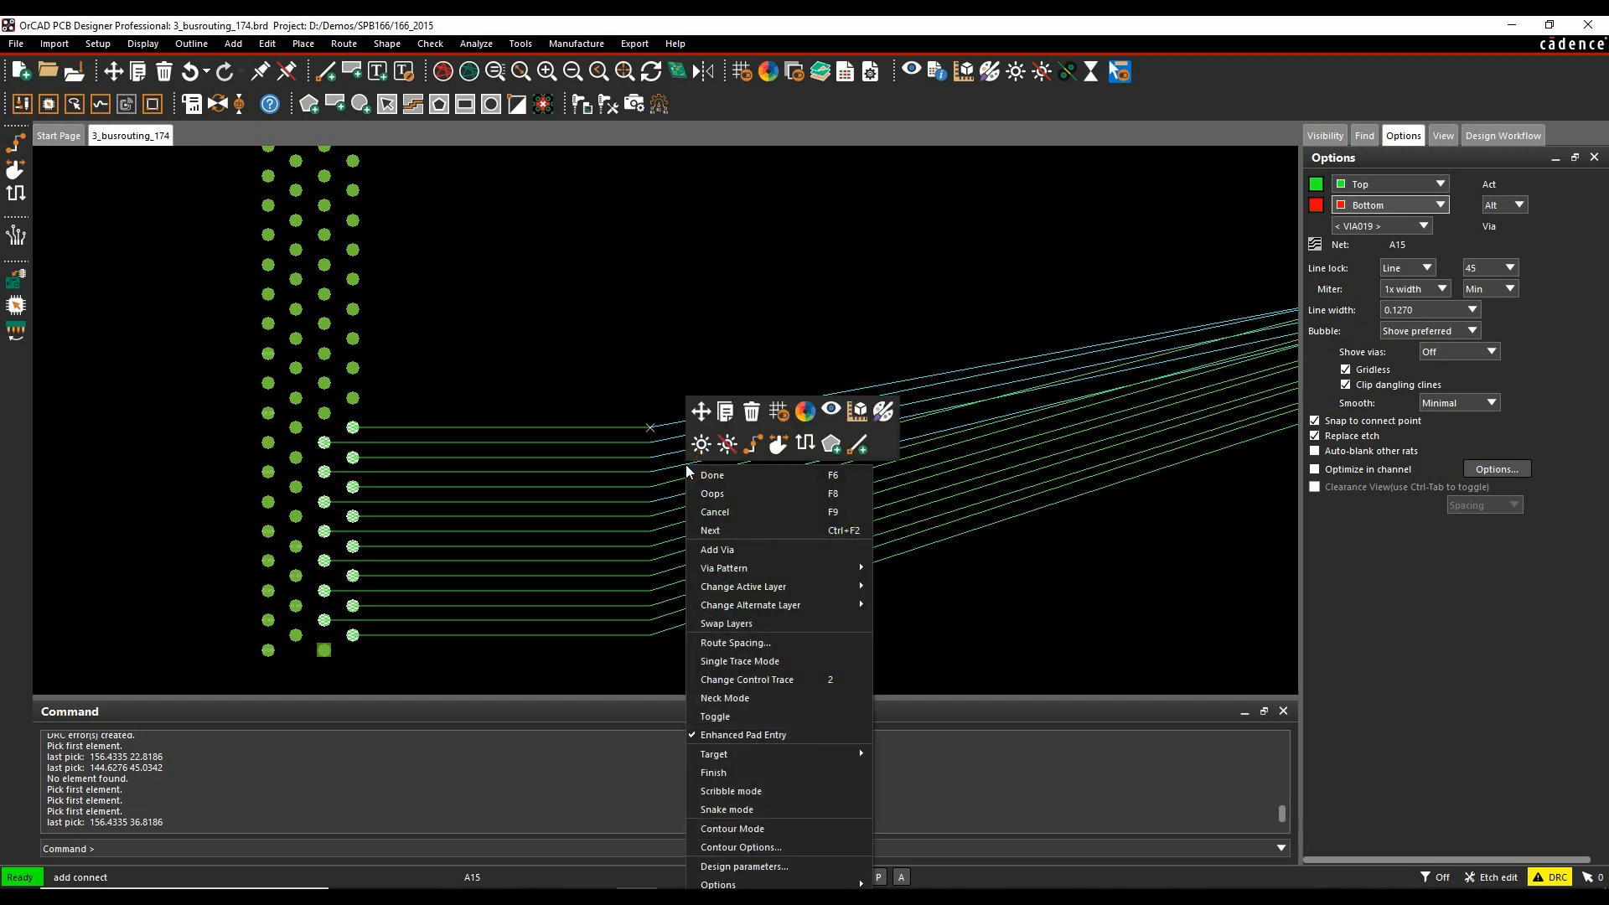
{"action": "mouse_move", "coordinate": [748, 679]}
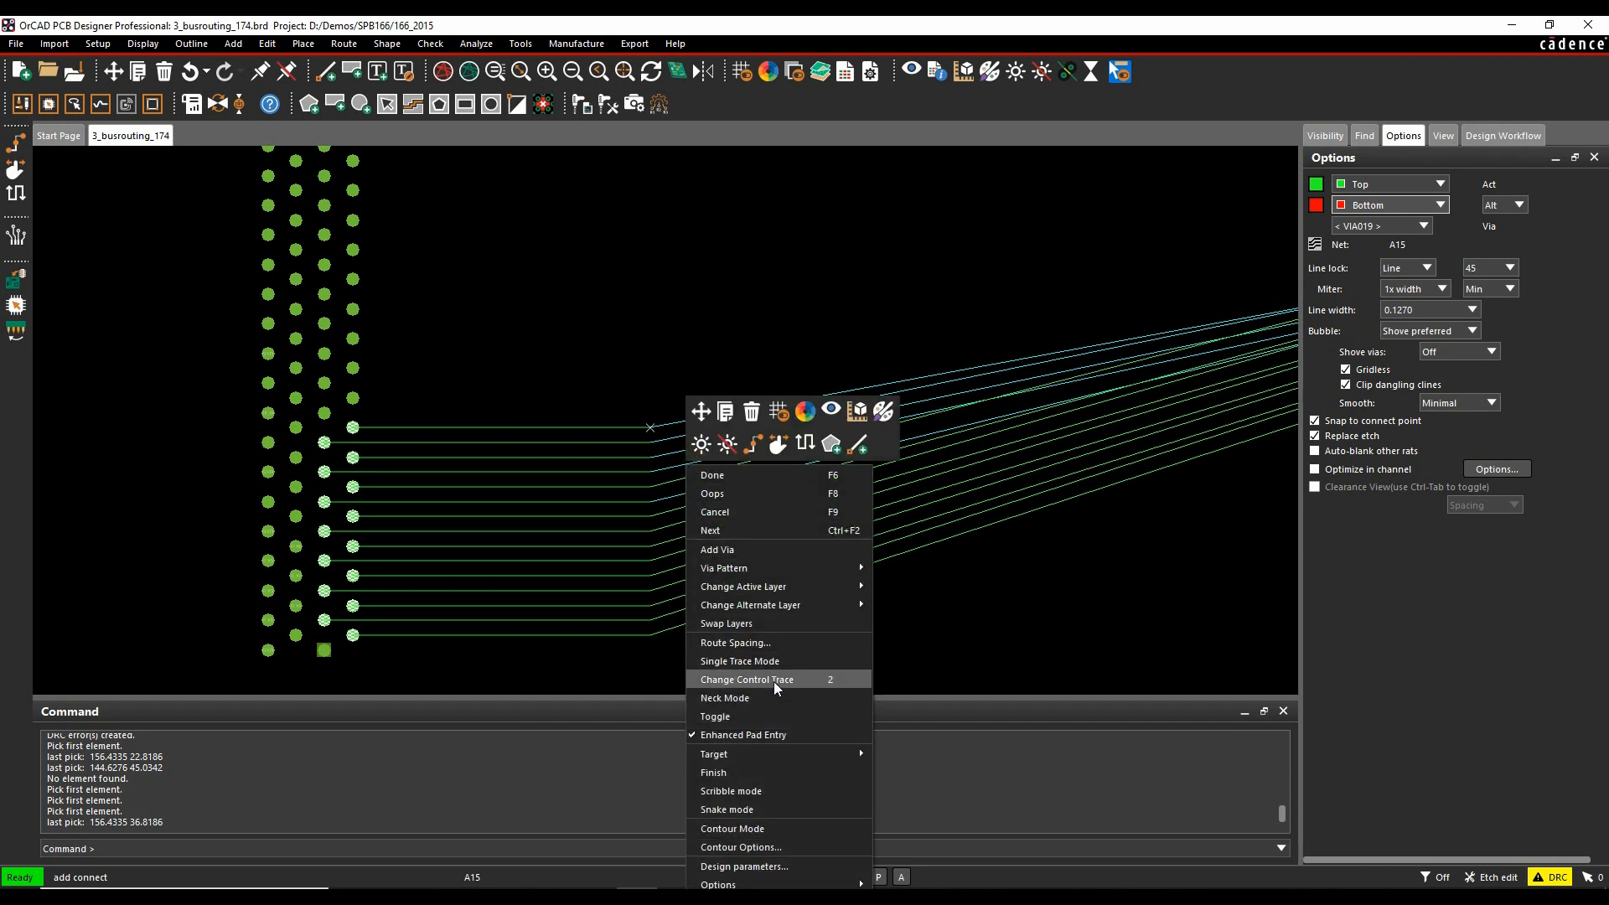
{"action": "left_click", "coordinate": [746, 679]}
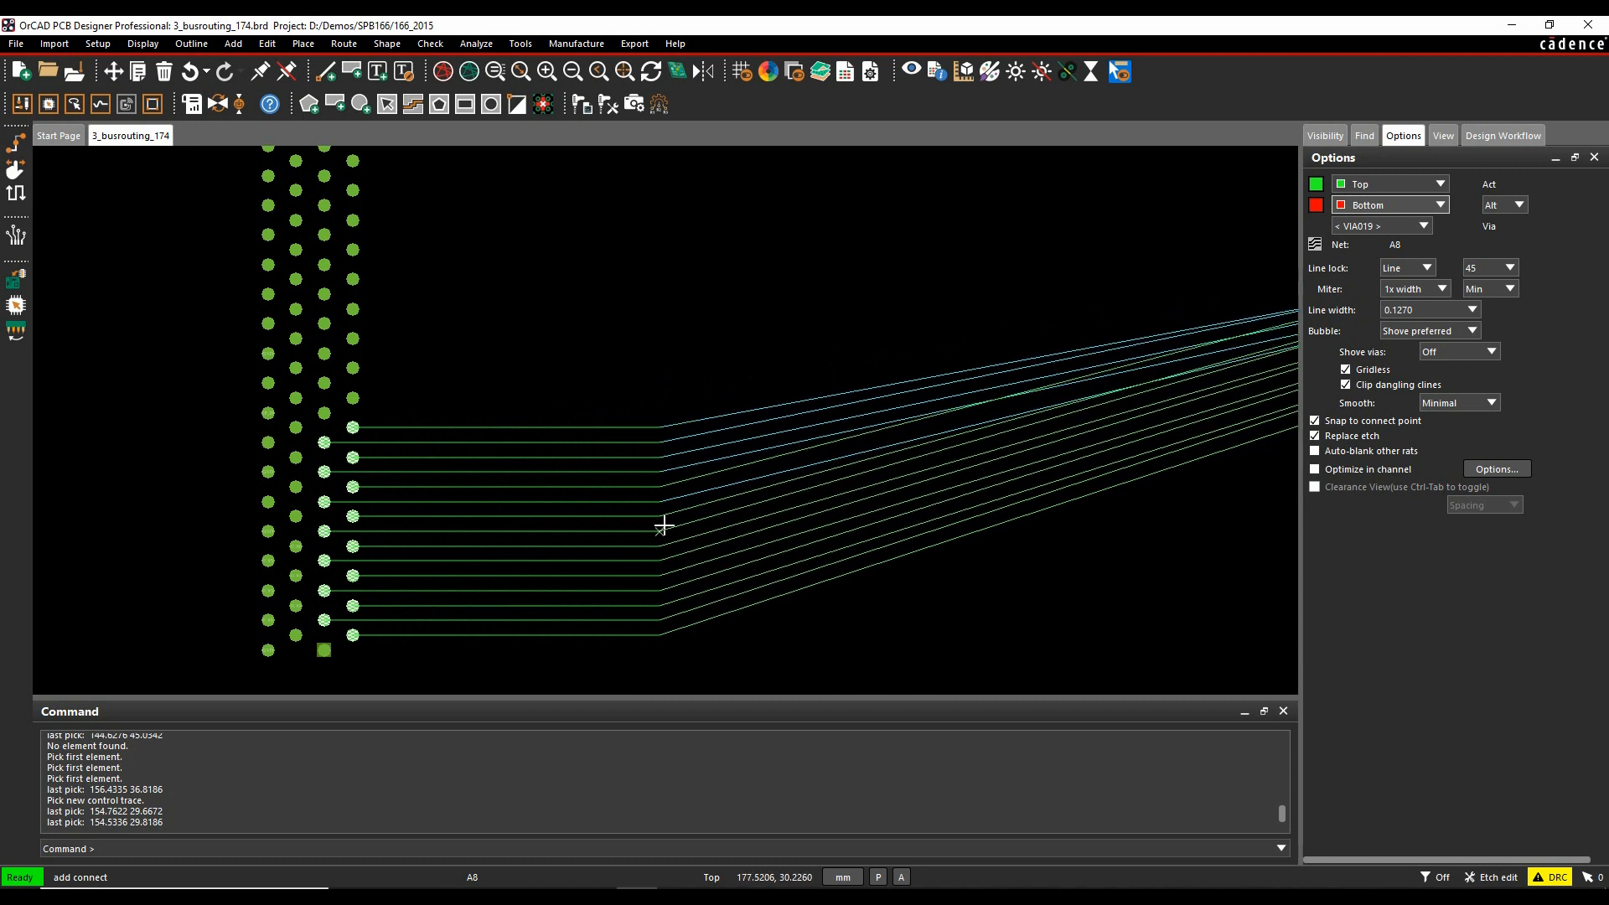
{"action": "right_click", "coordinate": [662, 528]}
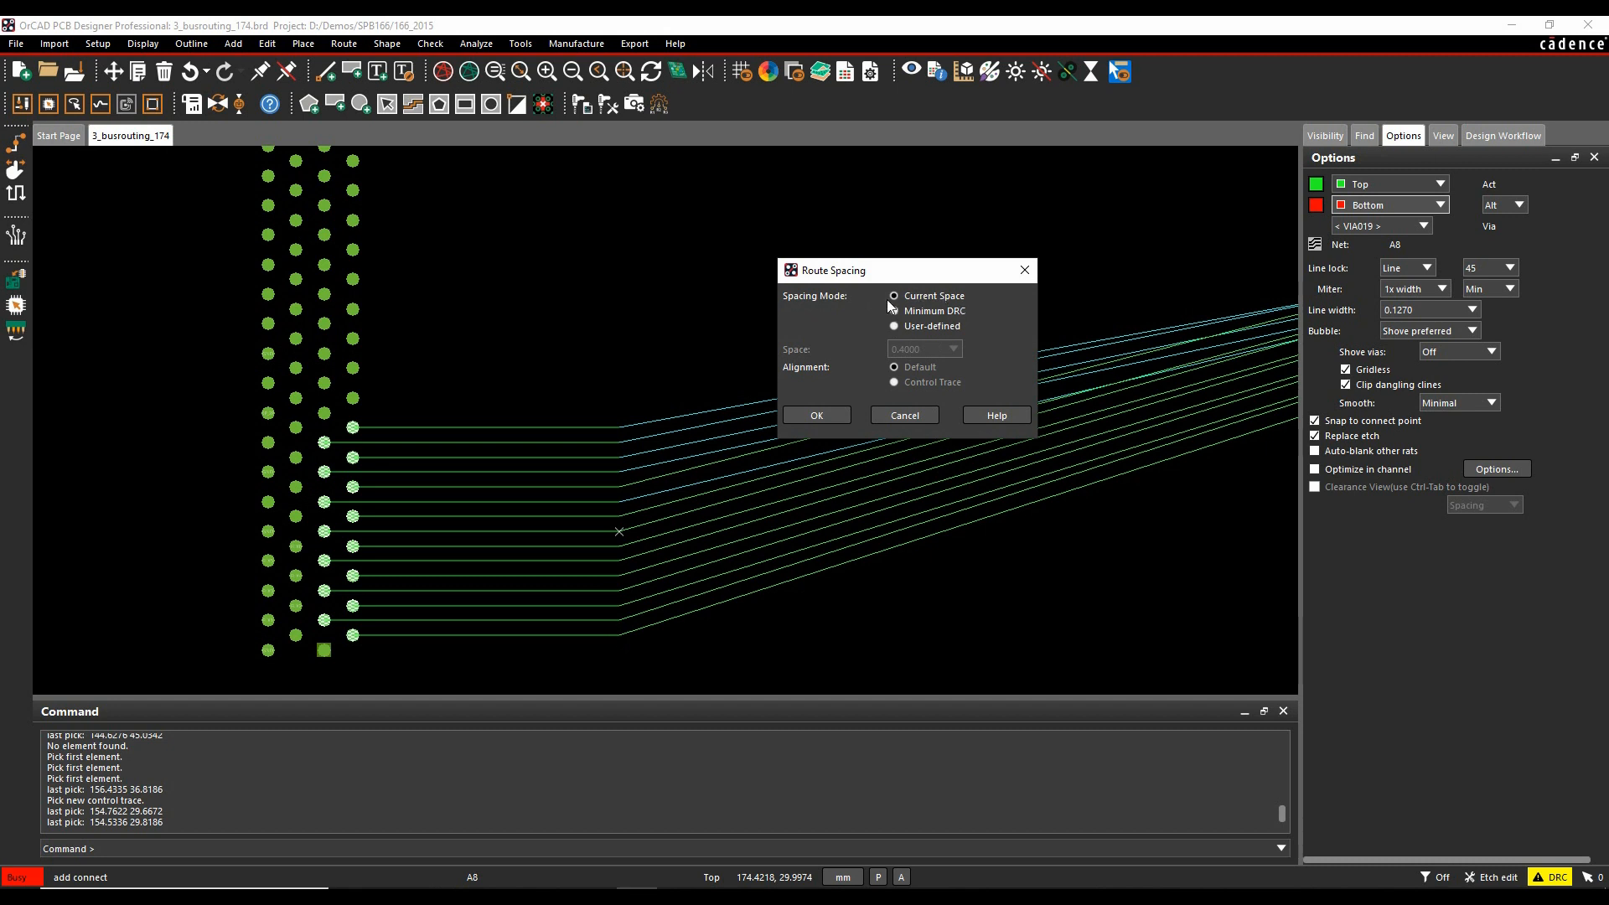
- Apply a user-defined 0.4000 spacing between the bus traces and confirm
{"action": "left_click", "coordinate": [893, 327]}
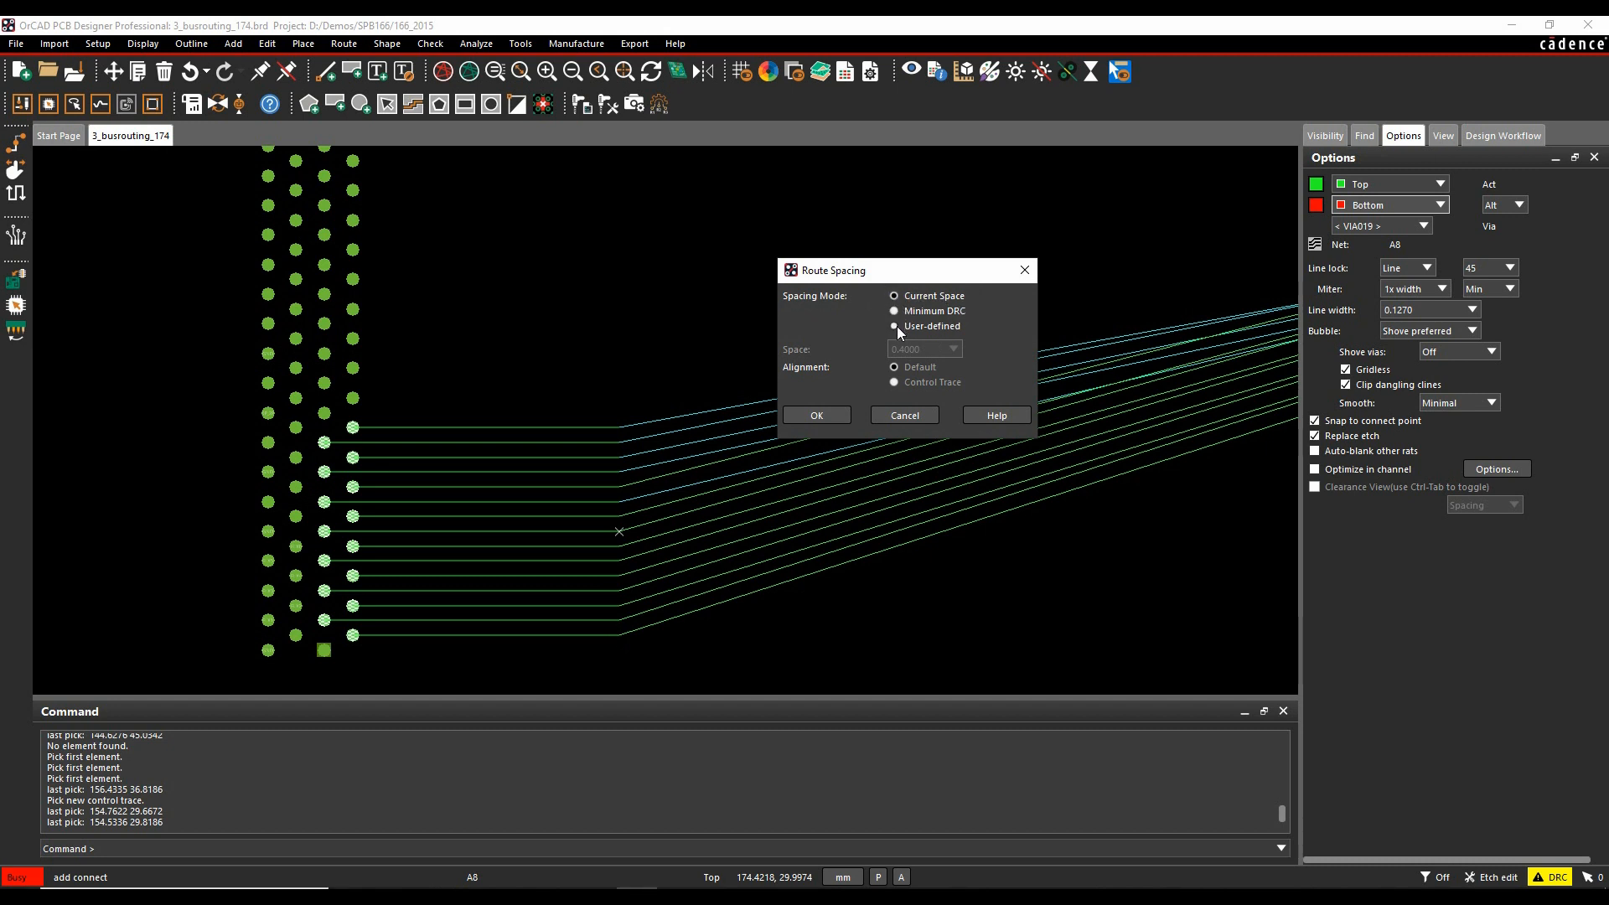
{"action": "left_click", "coordinate": [893, 325]}
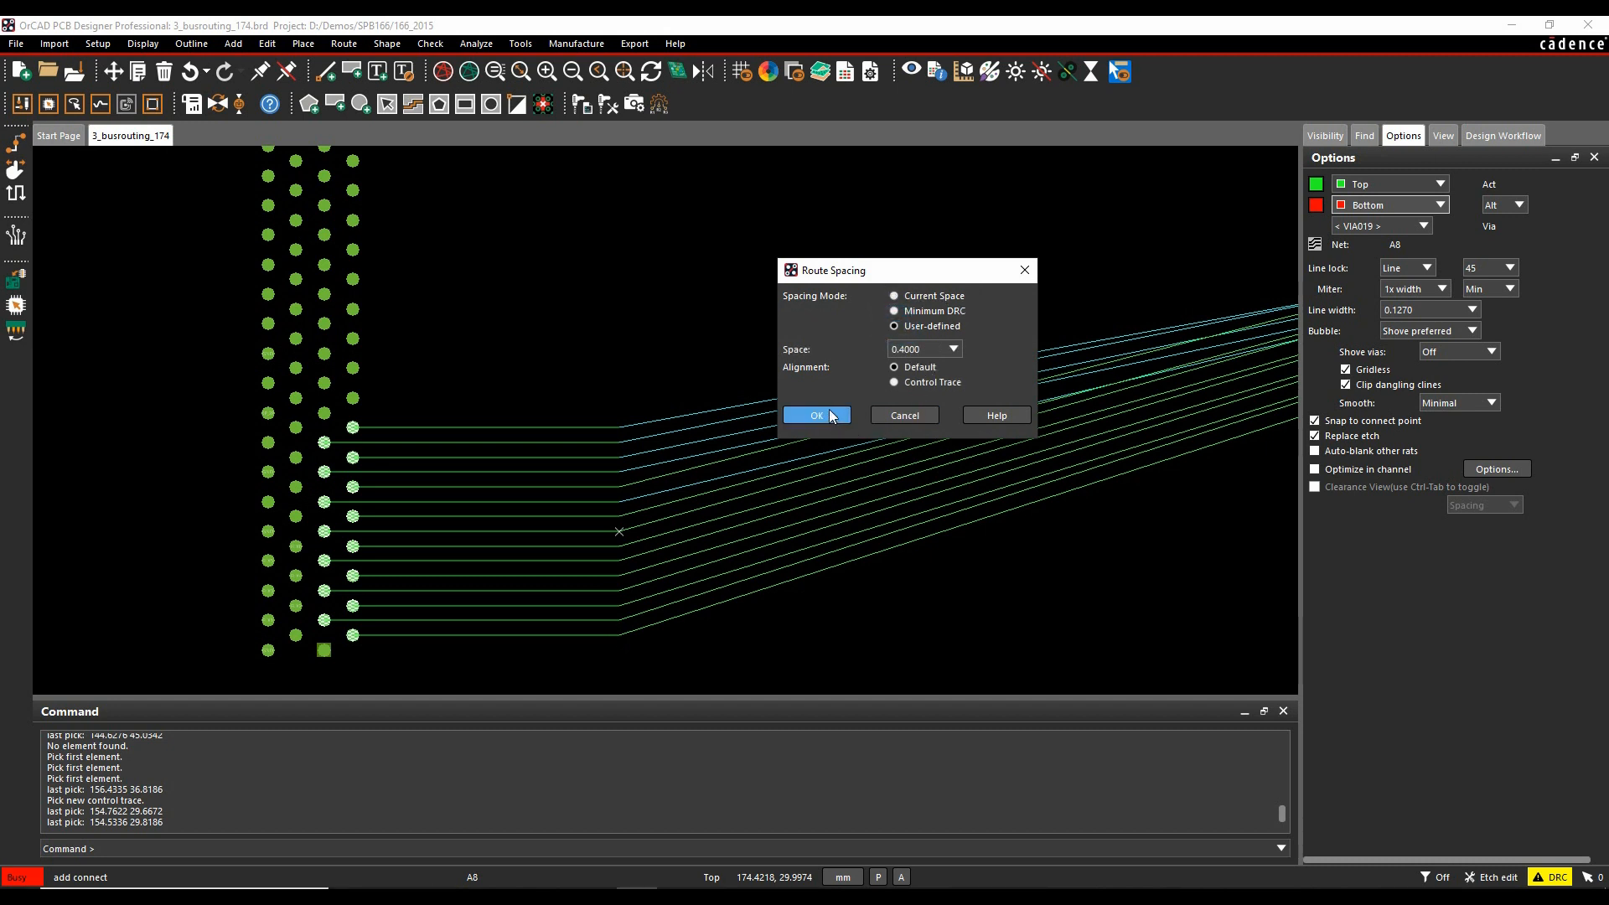
{"action": "left_click", "coordinate": [814, 414]}
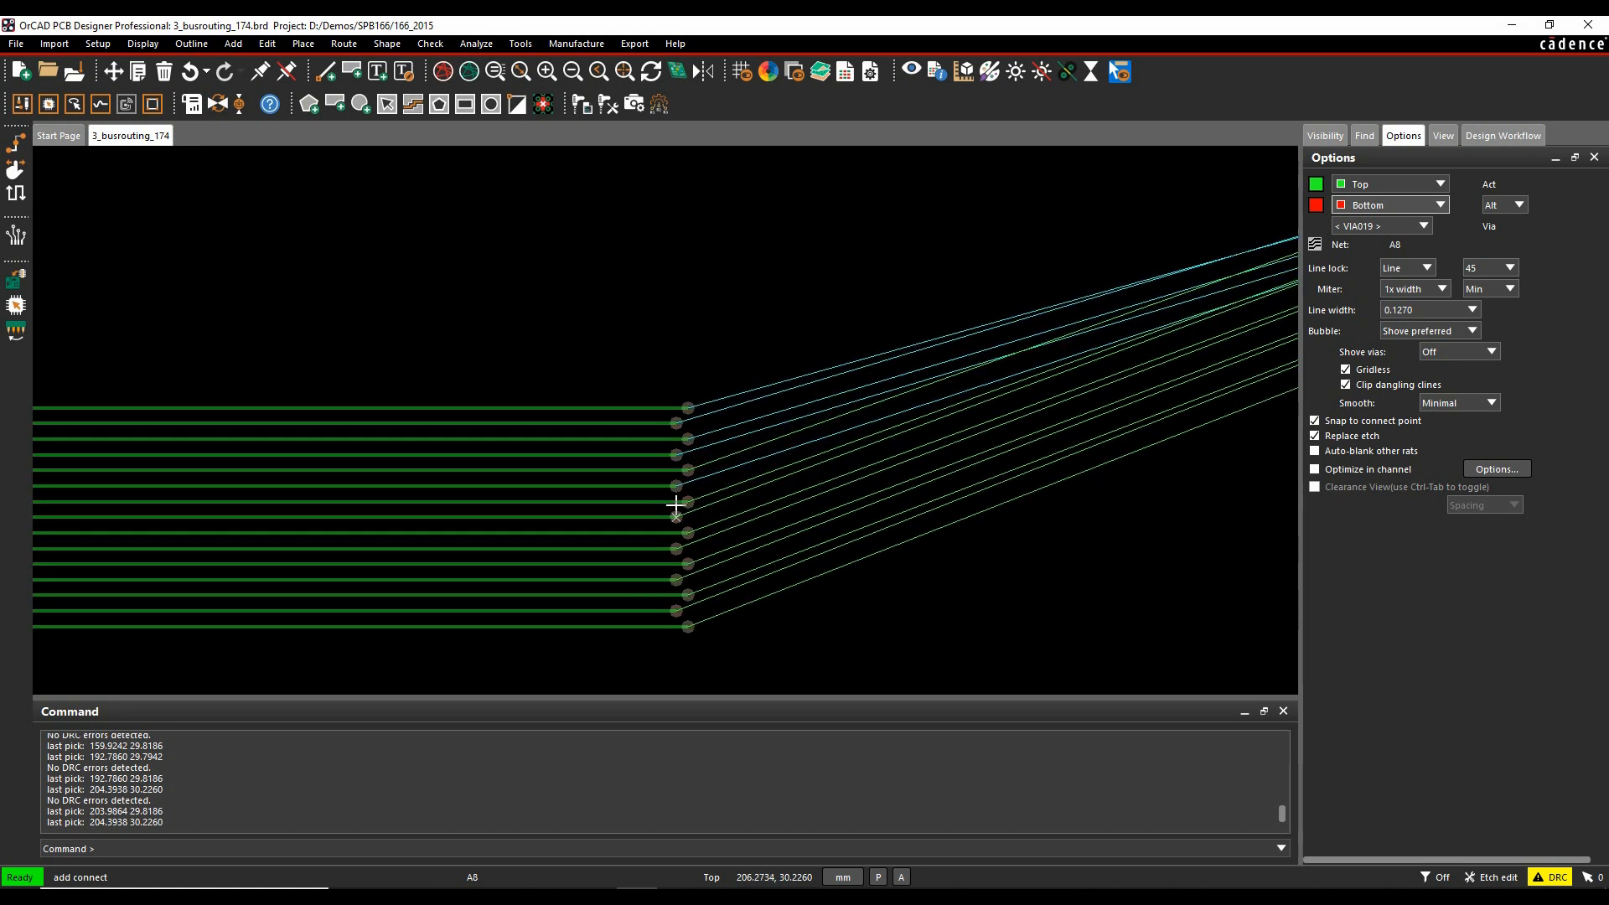
- Try In Taper and Perpendicular via patterns, ending with a staggered diagonal via row
{"action": "right_click", "coordinate": [675, 515]}
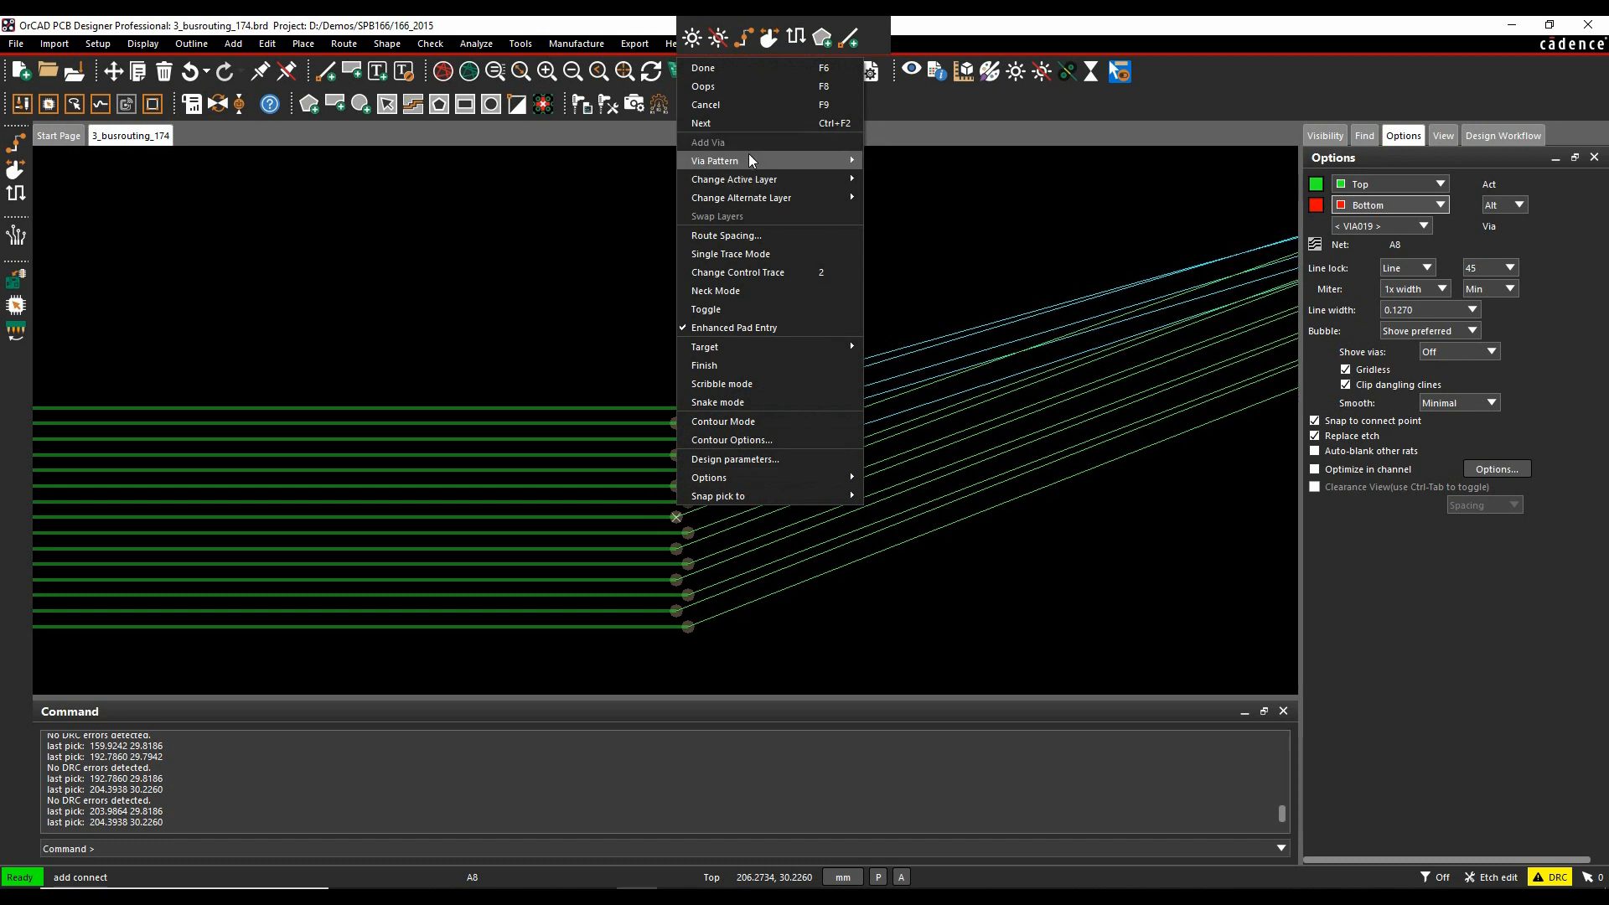
{"action": "mouse_move", "coordinate": [716, 161]}
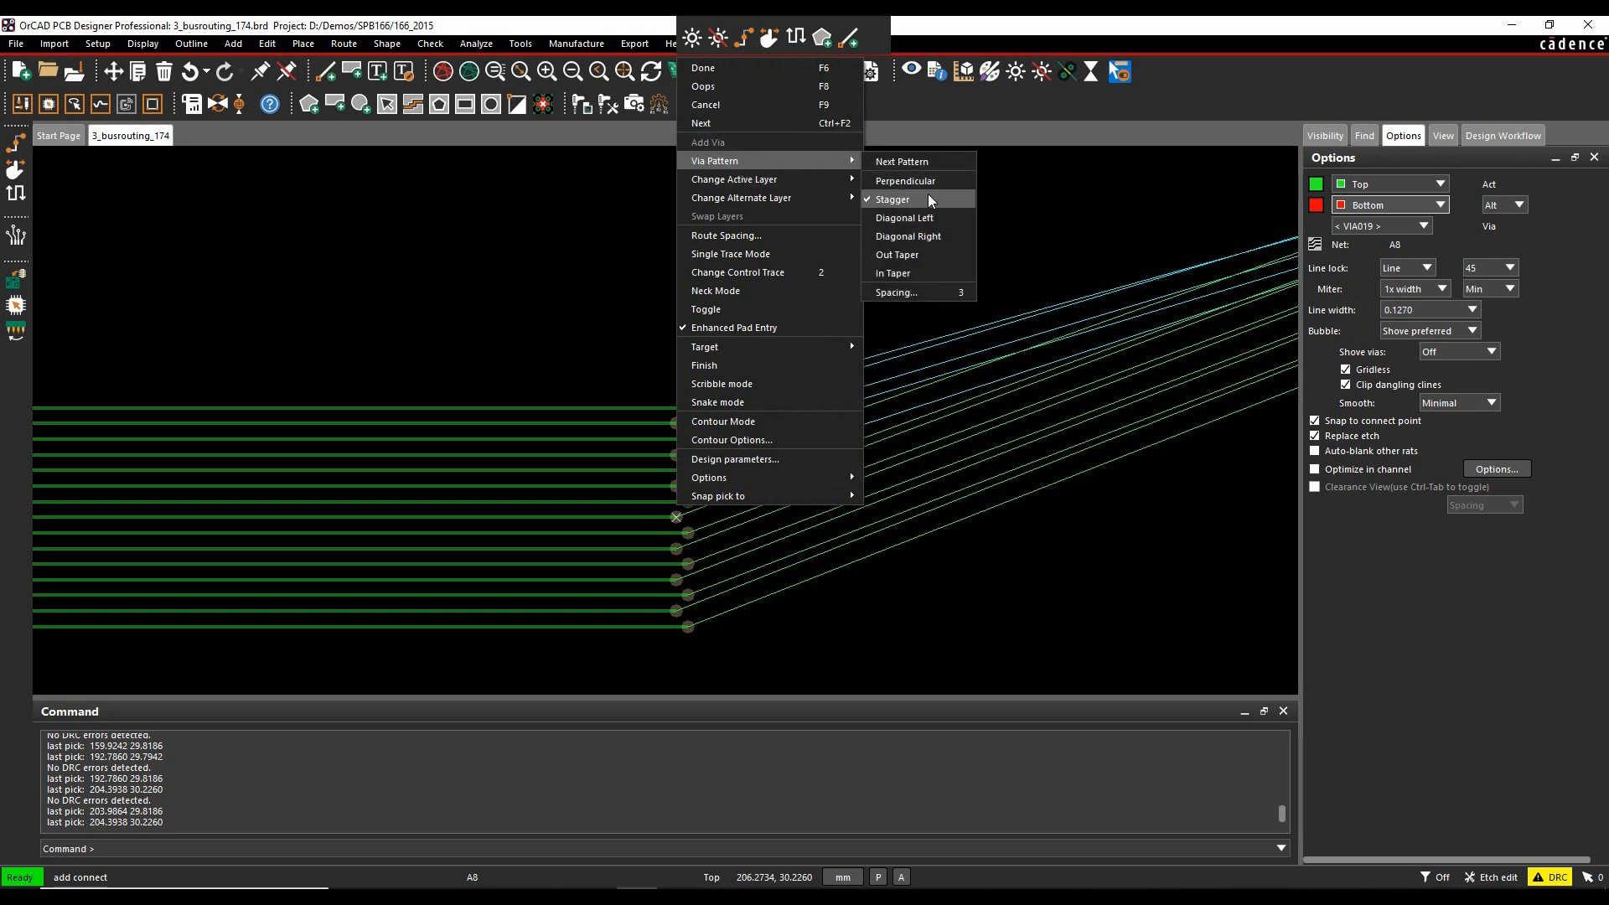
{"action": "mouse_move", "coordinate": [893, 273]}
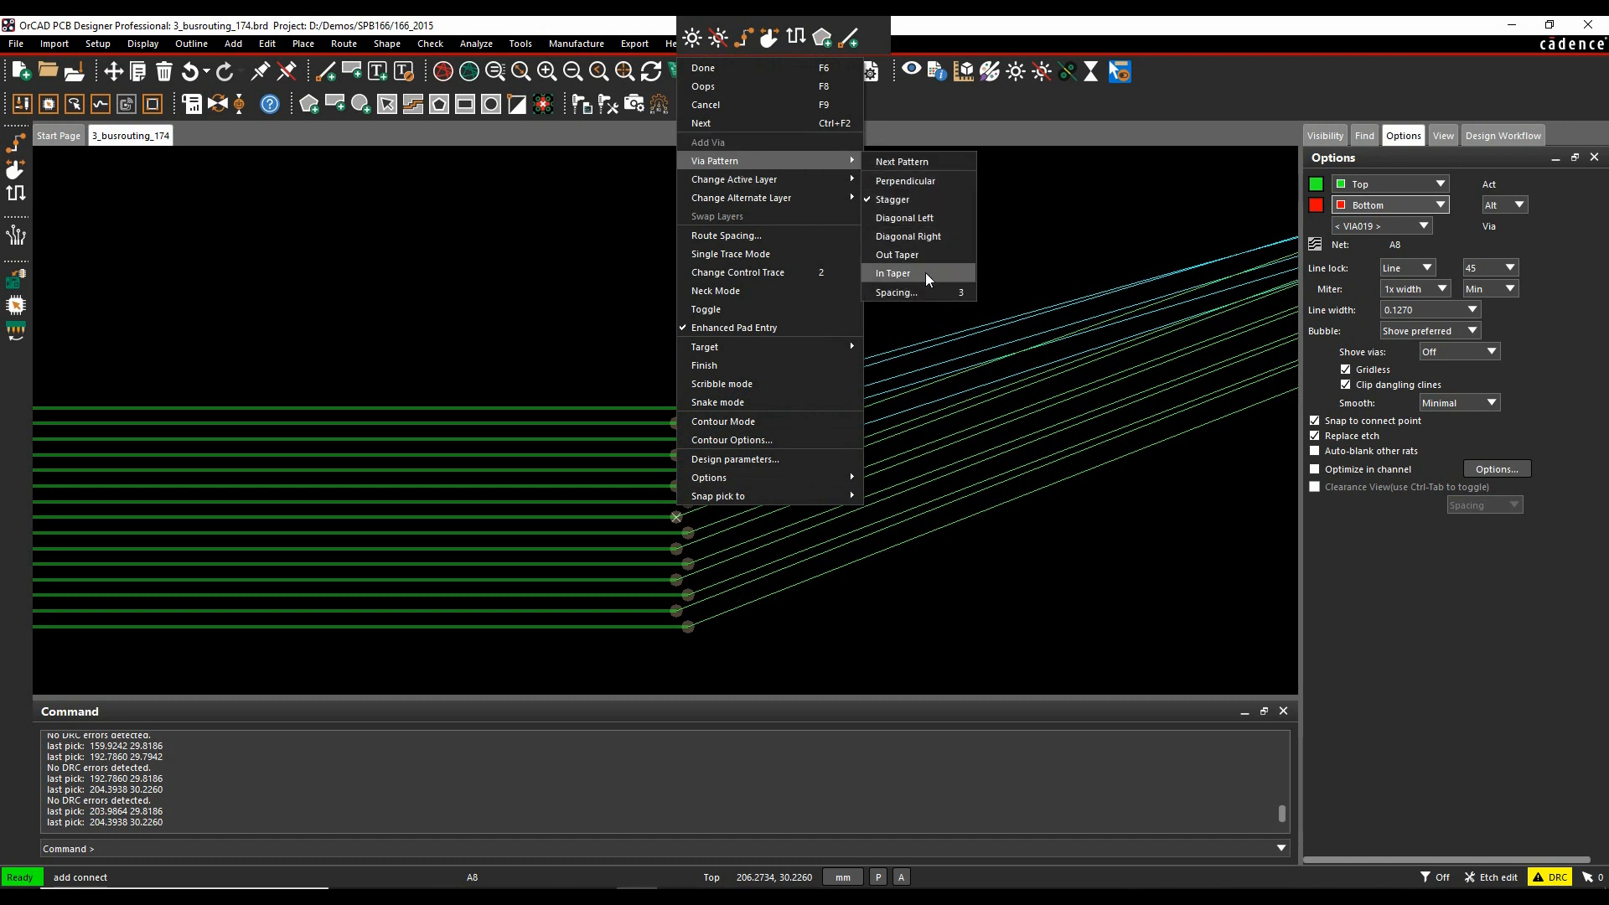
{"action": "mouse_move", "coordinate": [907, 181]}
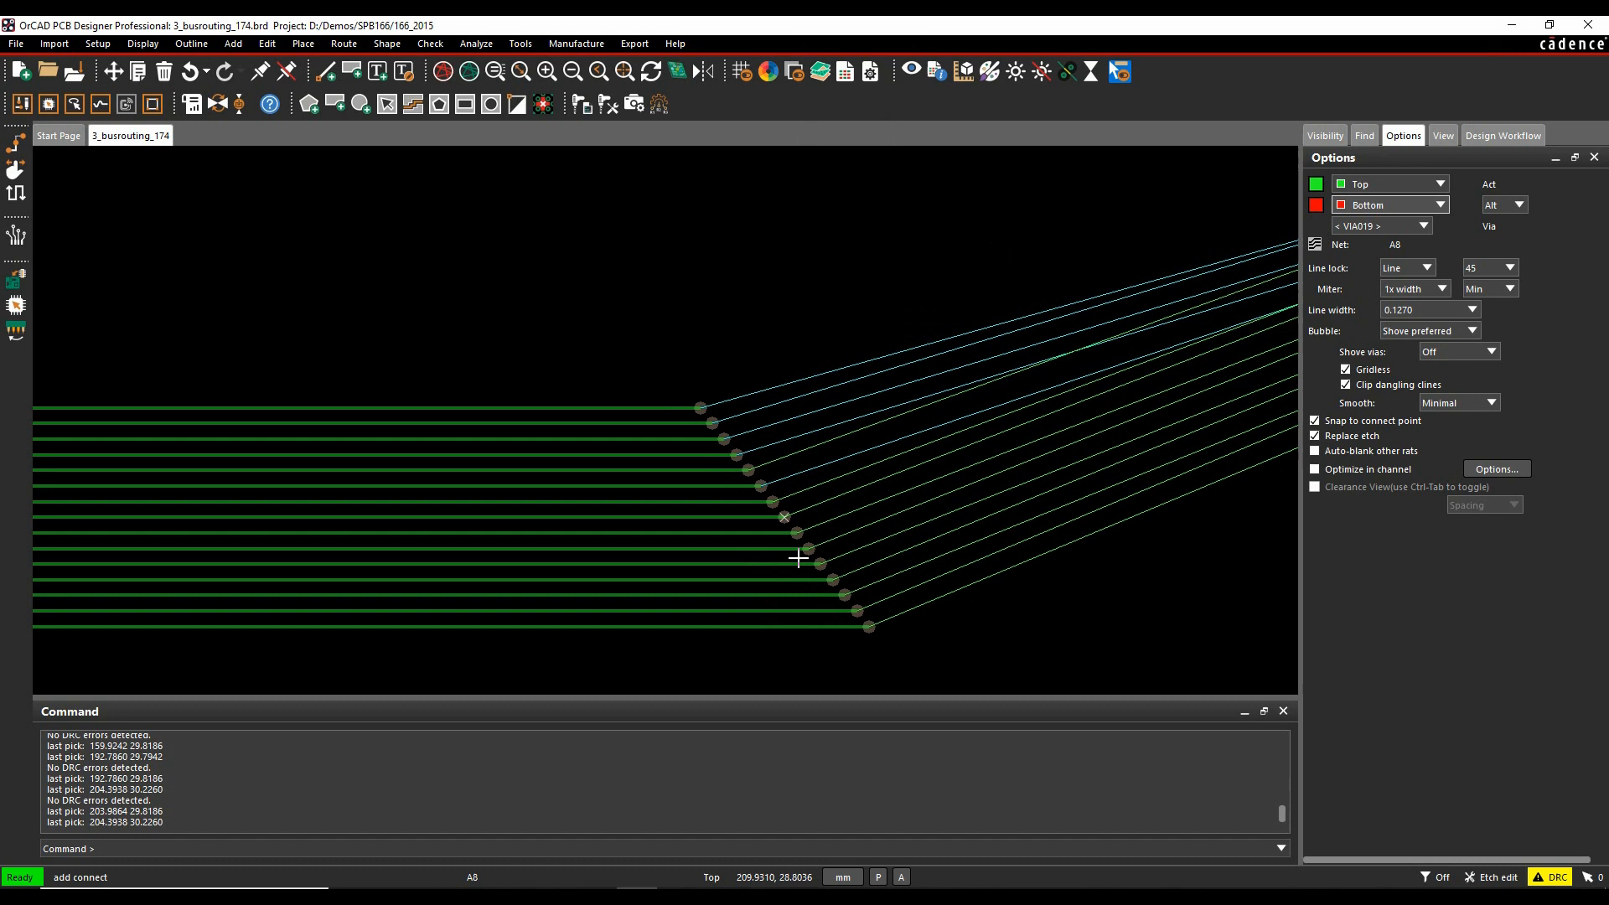
{"action": "right_click", "coordinate": [798, 558]}
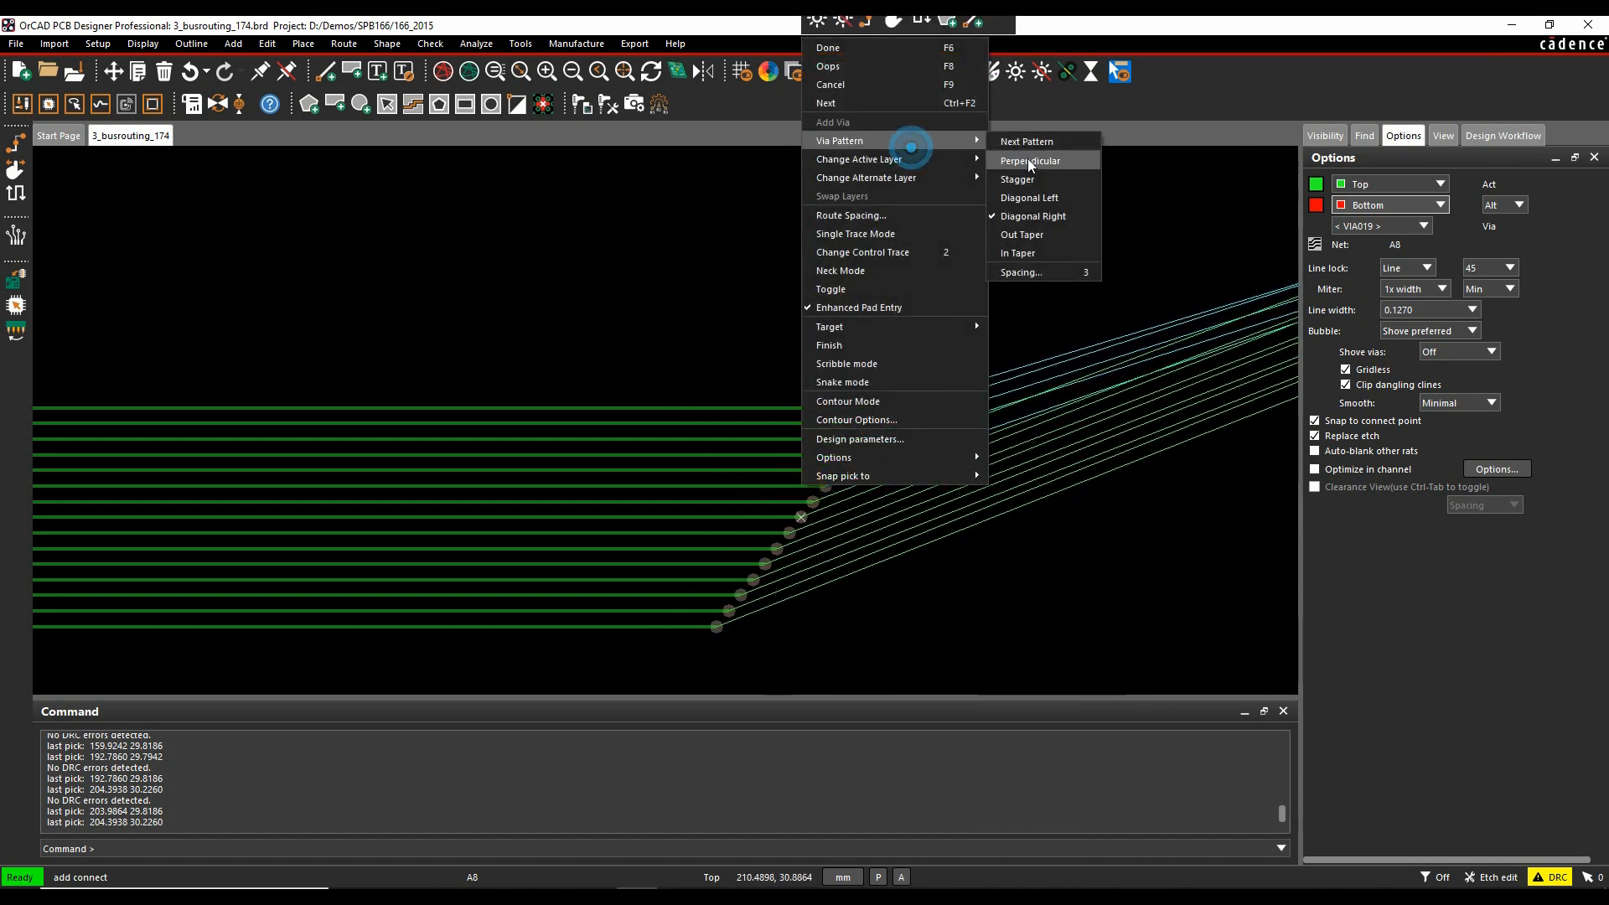
{"action": "left_click", "coordinate": [1027, 161]}
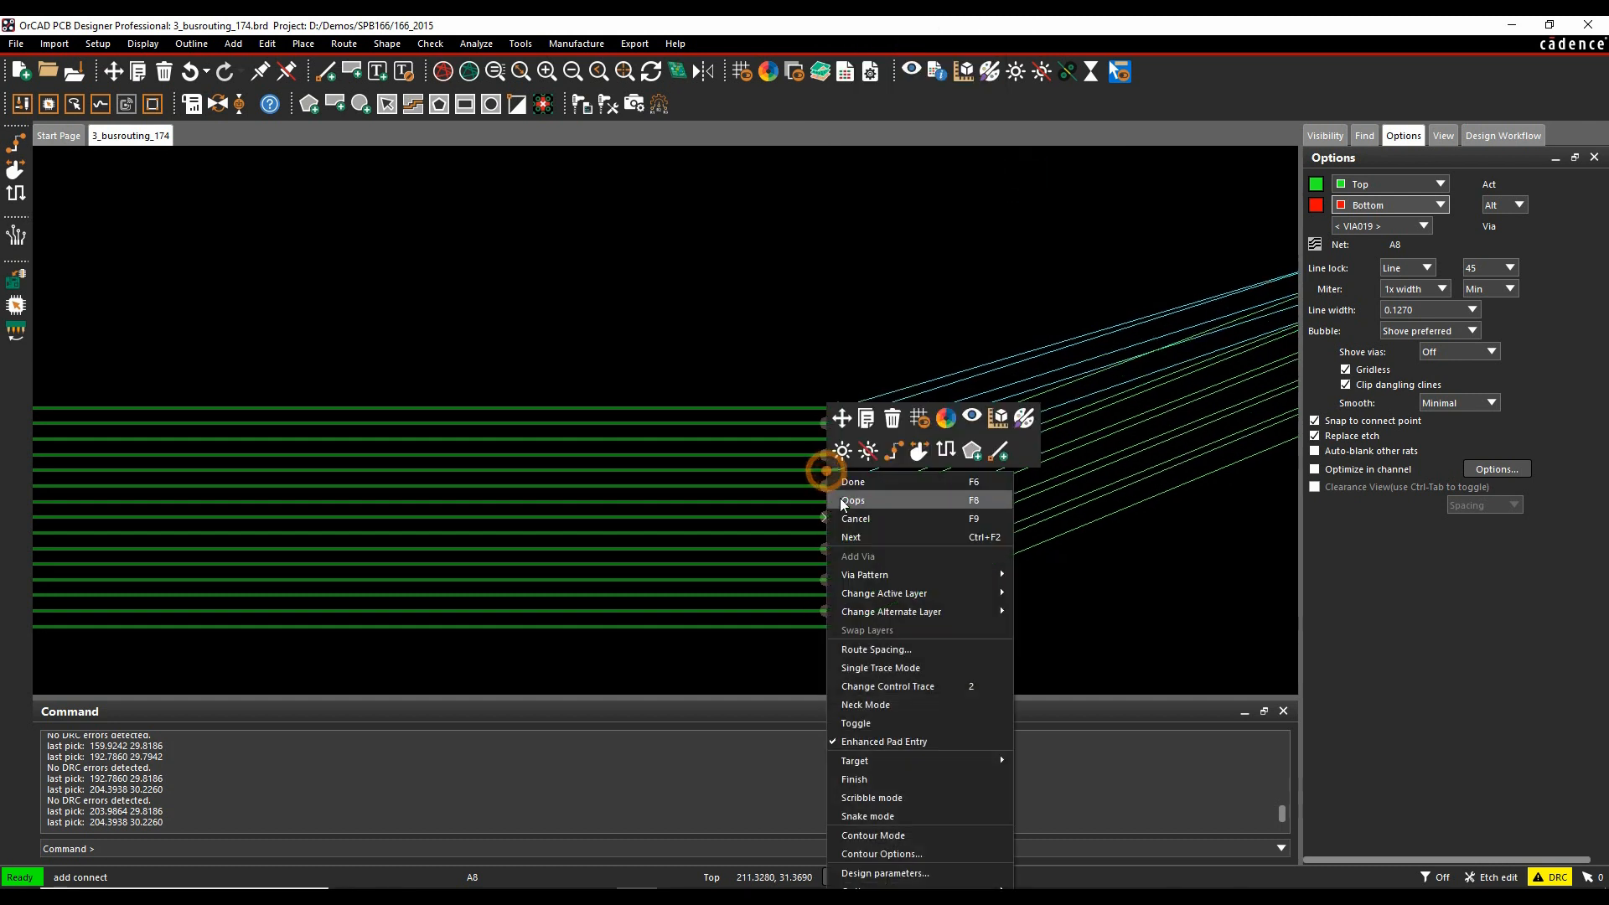
{"action": "mouse_move", "coordinate": [855, 761]}
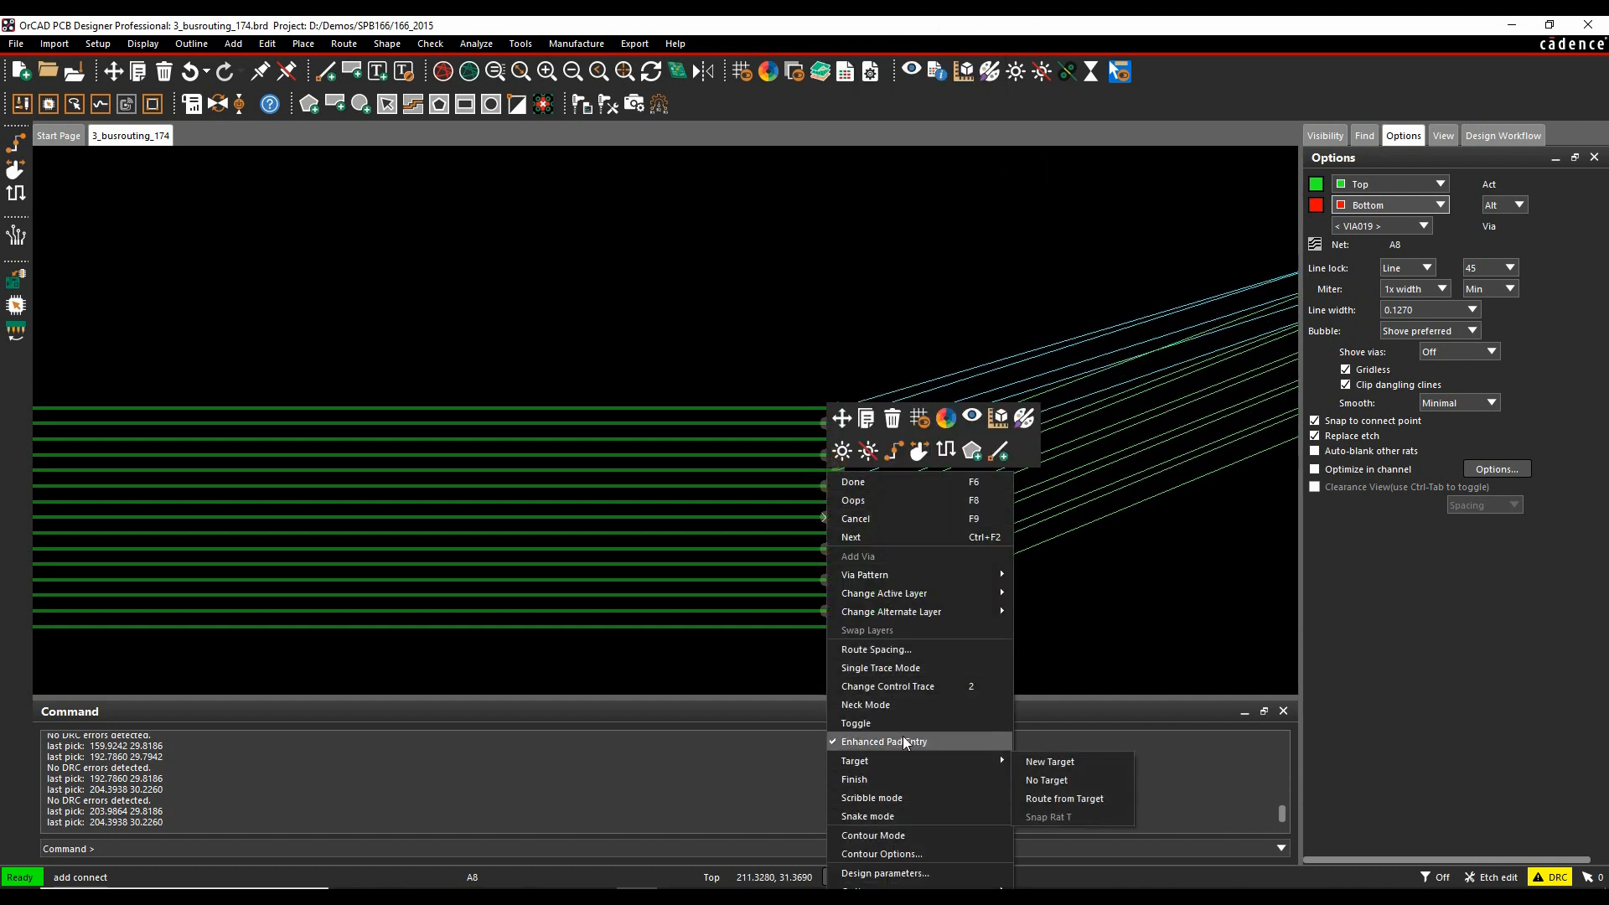
{"action": "left_click", "coordinate": [875, 648]}
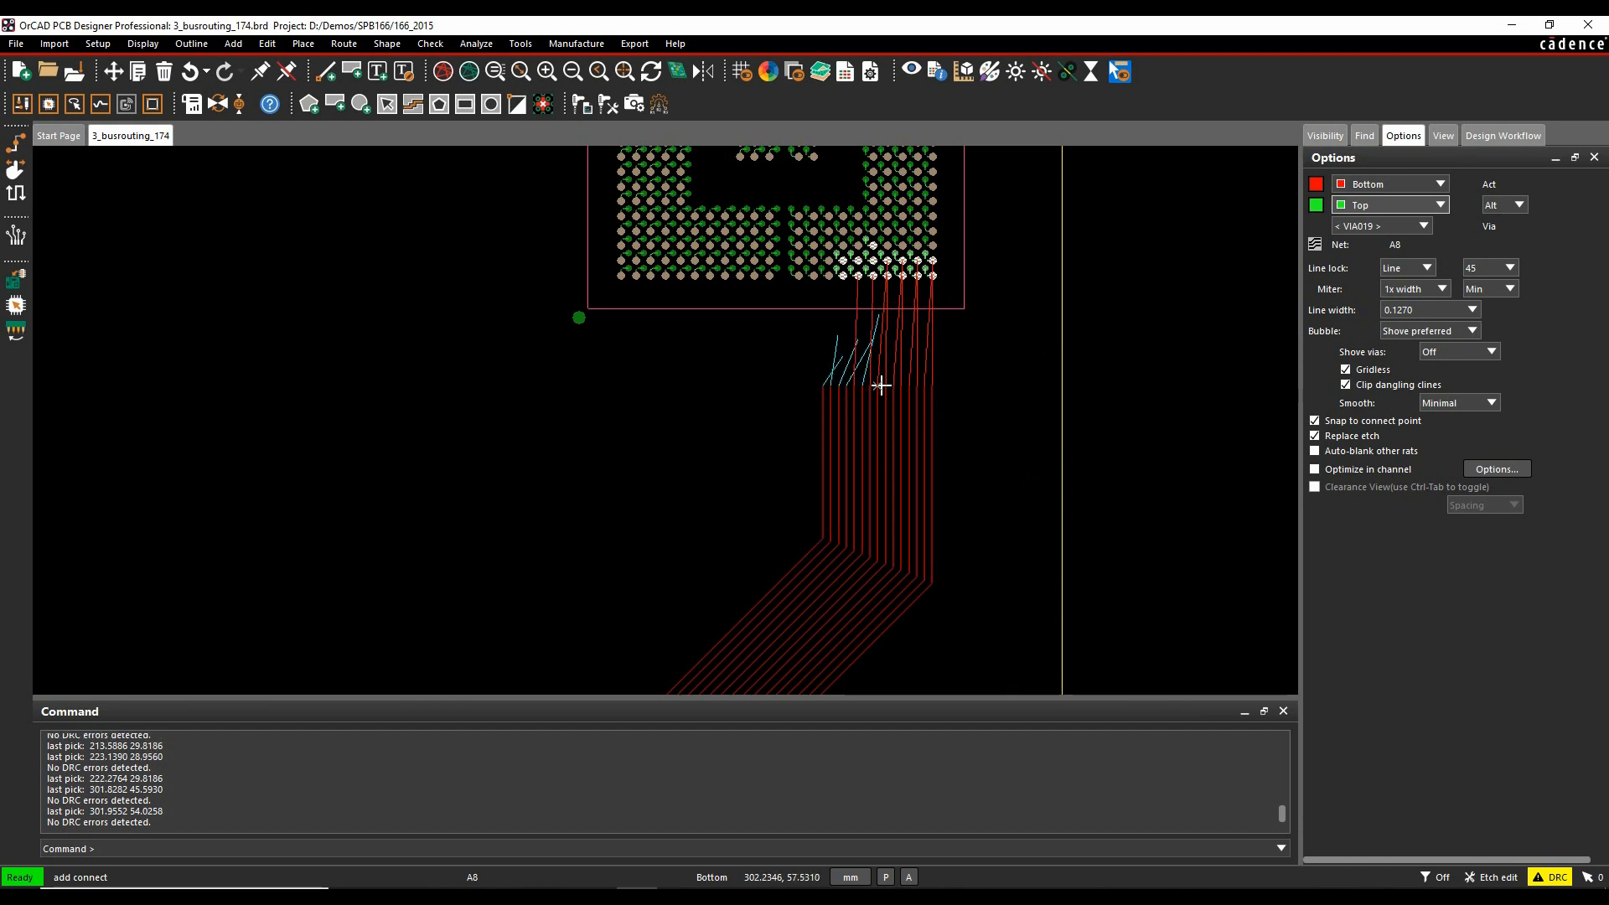
- Route traces into the FPGA balls in Single Trace Mode, then cancel the routing command
{"action": "right_click", "coordinate": [880, 387]}
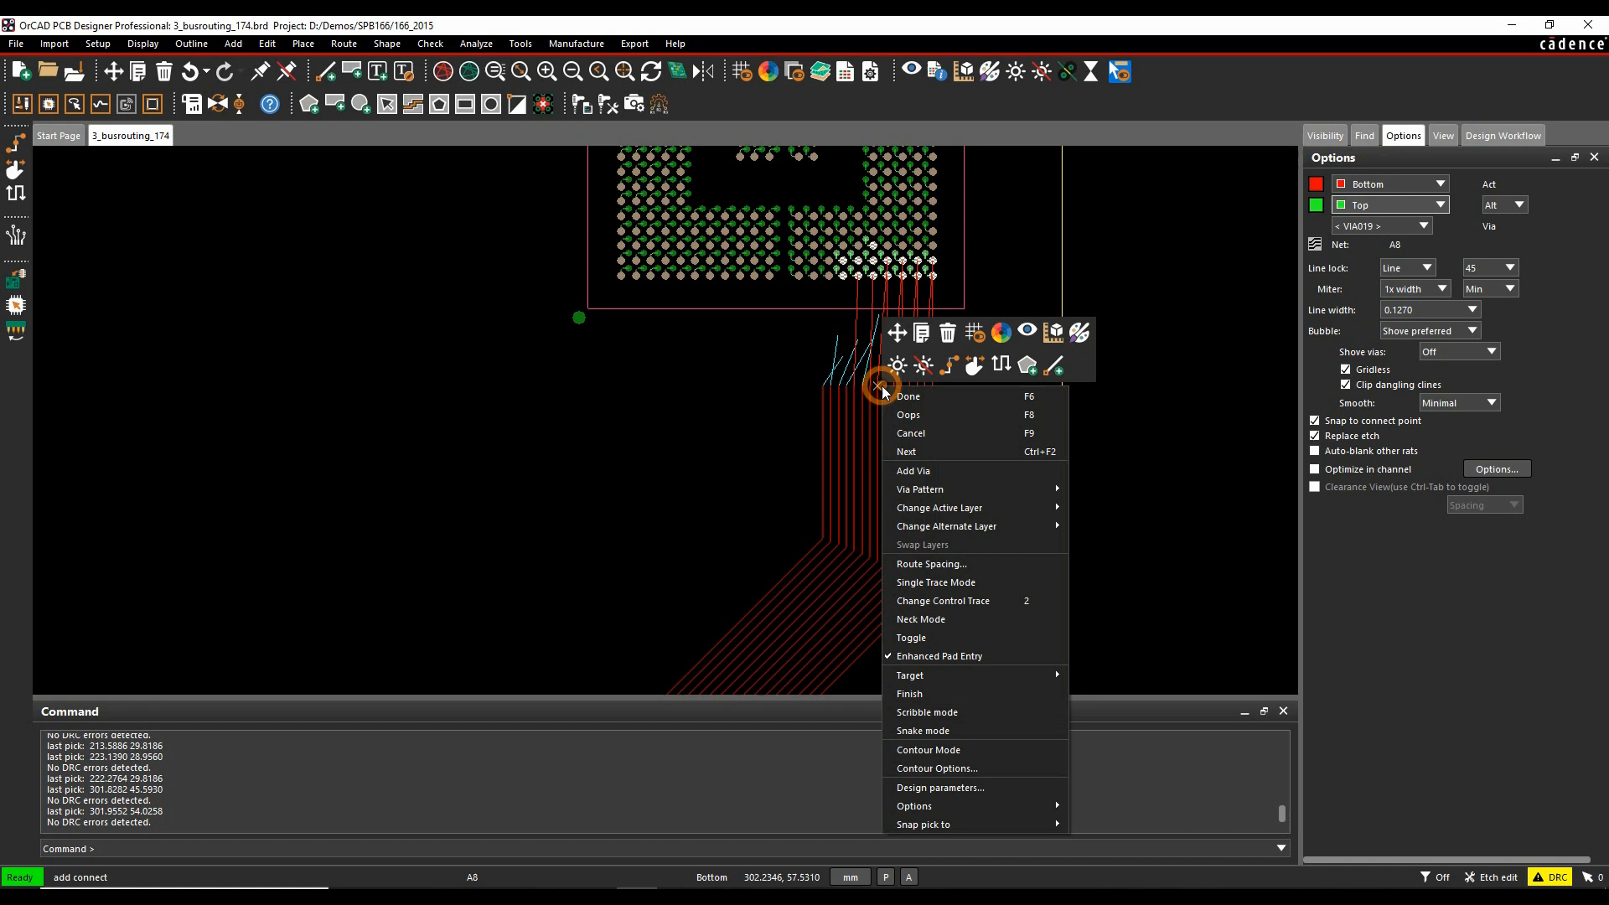
{"action": "mouse_move", "coordinate": [972, 582]}
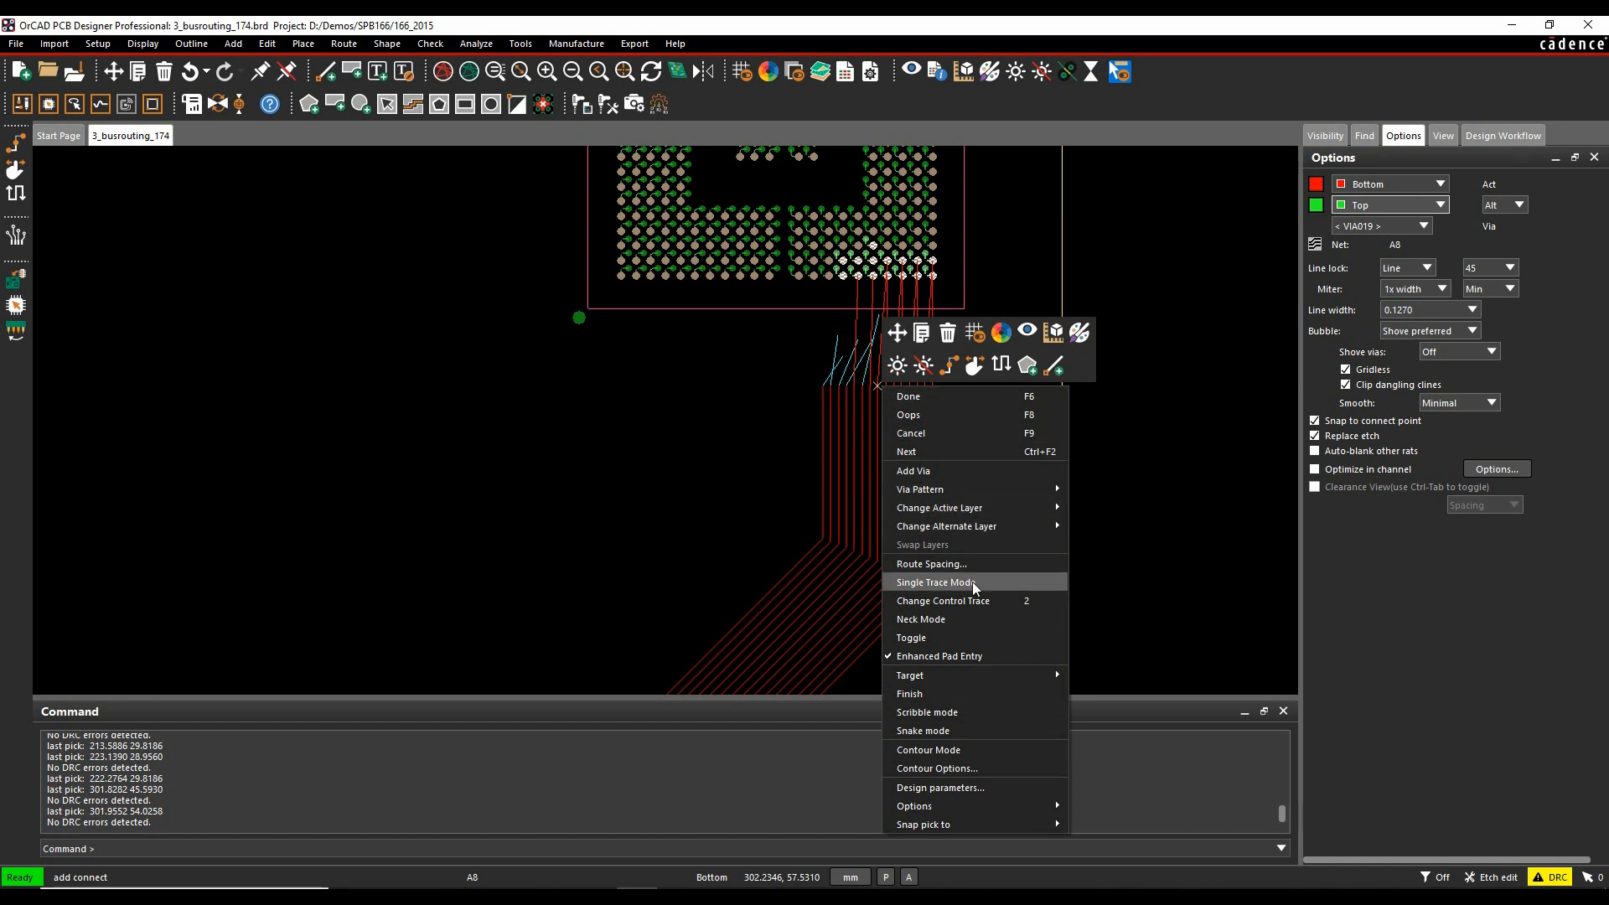
{"action": "left_click", "coordinate": [935, 581]}
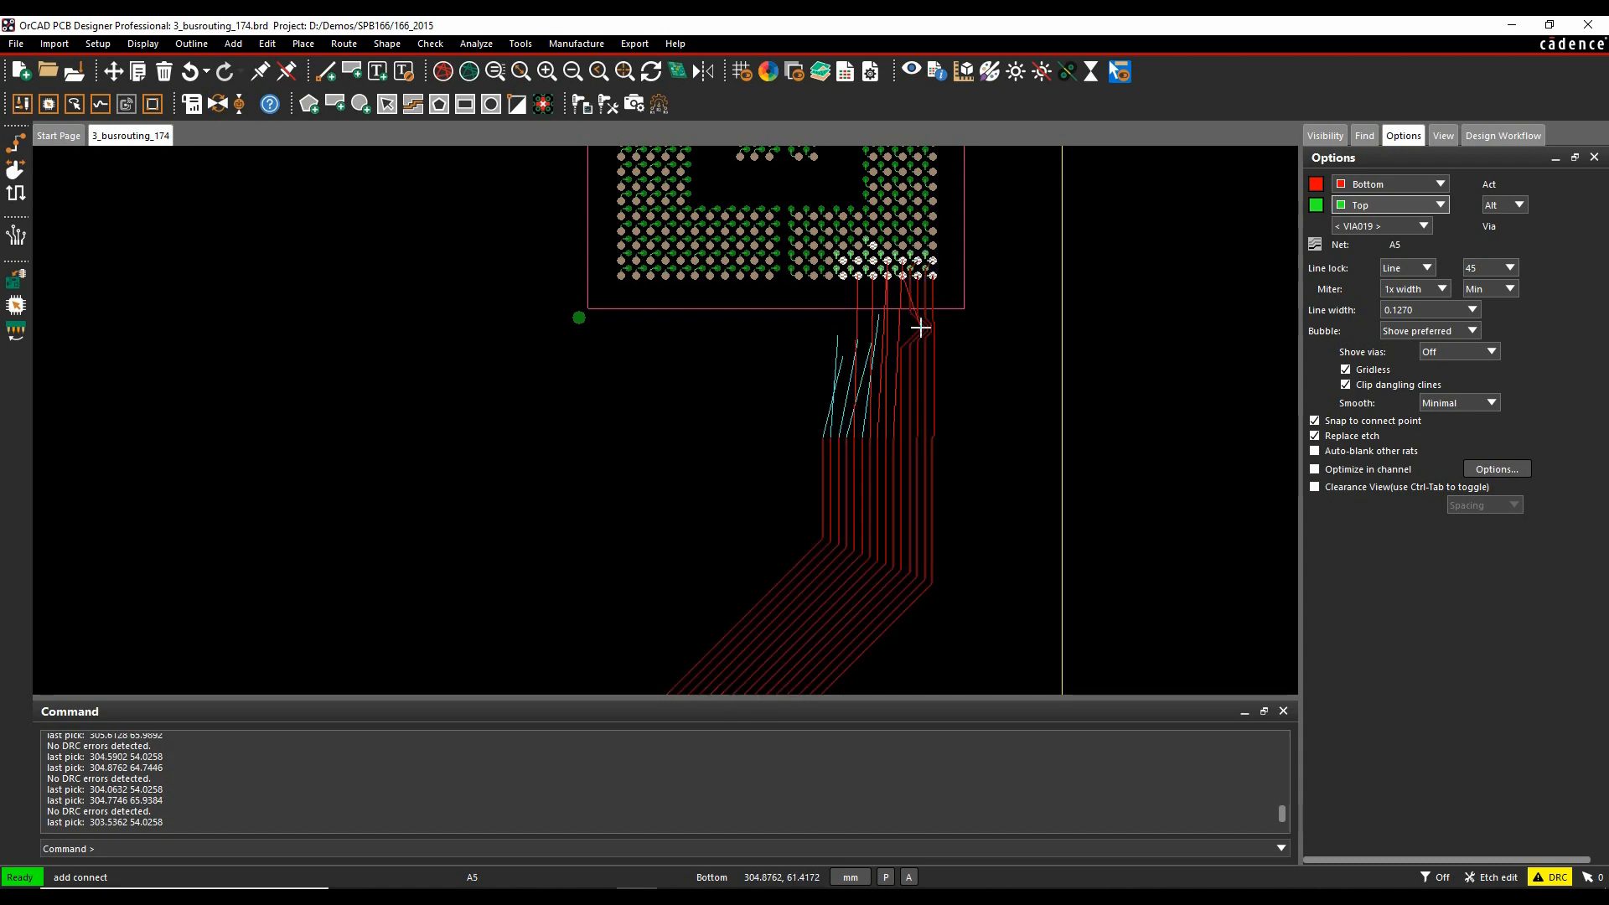
{"action": "right_click", "coordinate": [920, 328]}
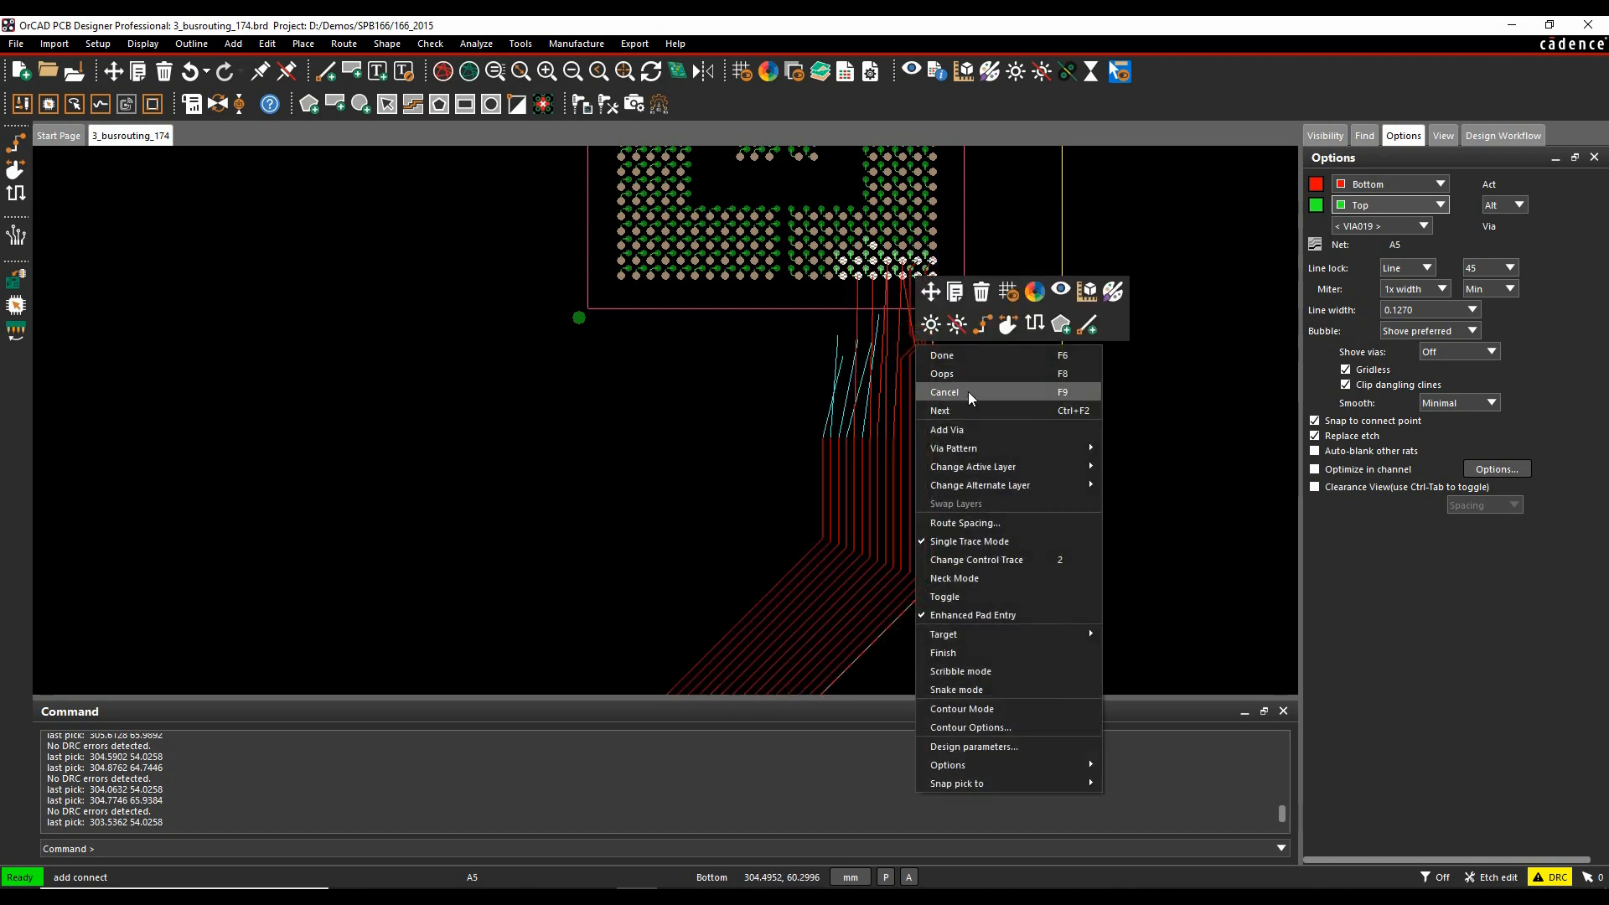
{"action": "left_click", "coordinate": [944, 393]}
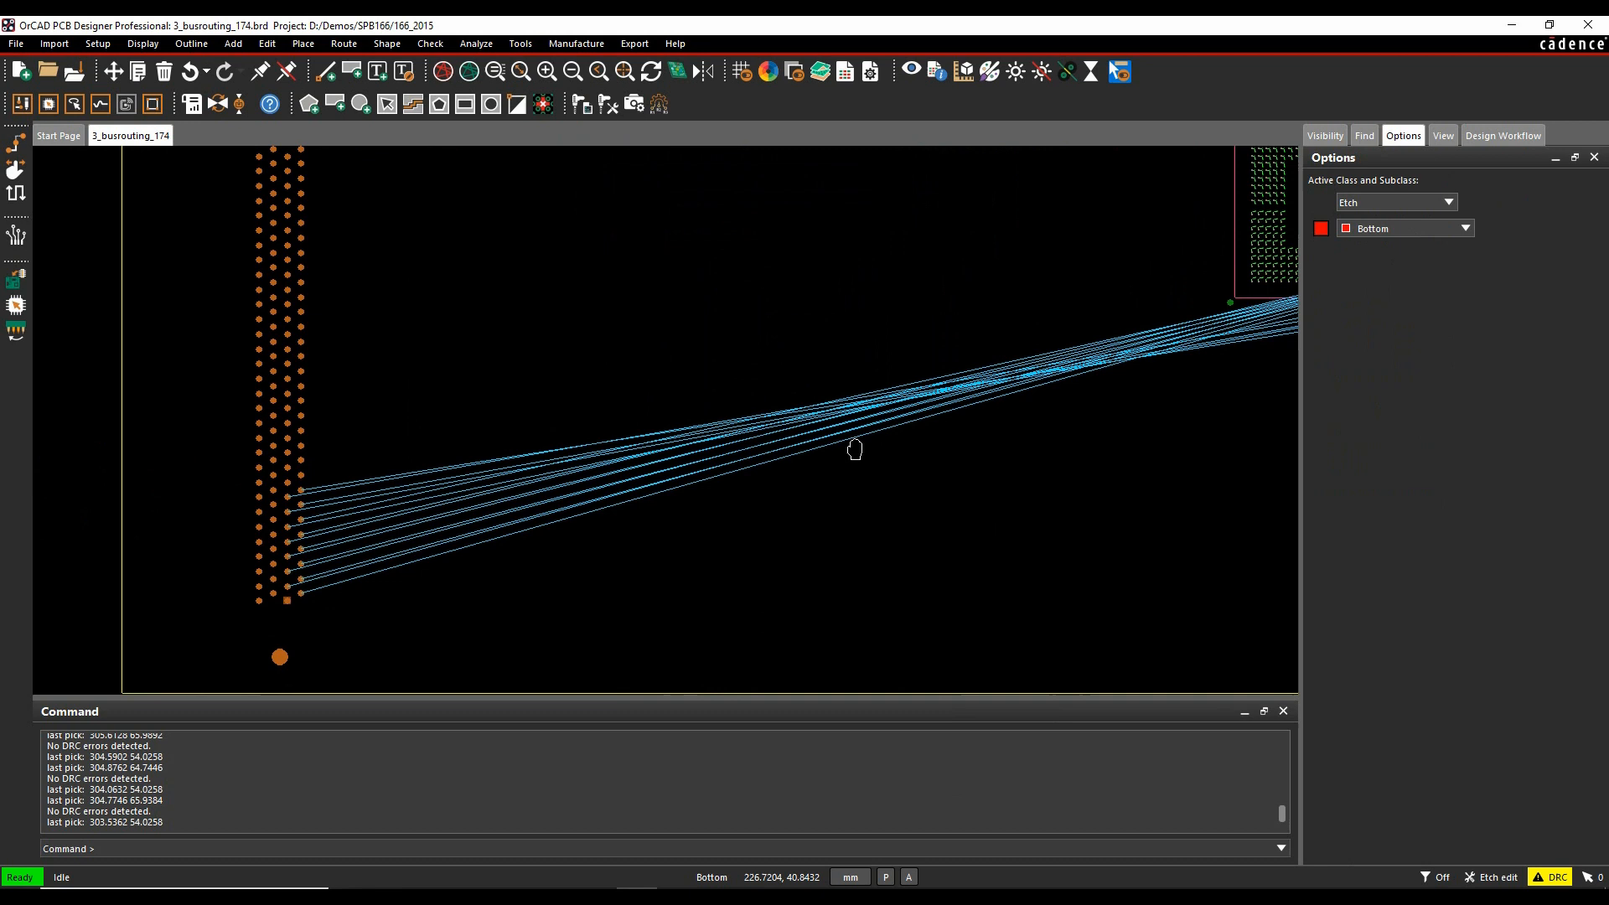
{"action": "mouse_move", "coordinate": [880, 447]}
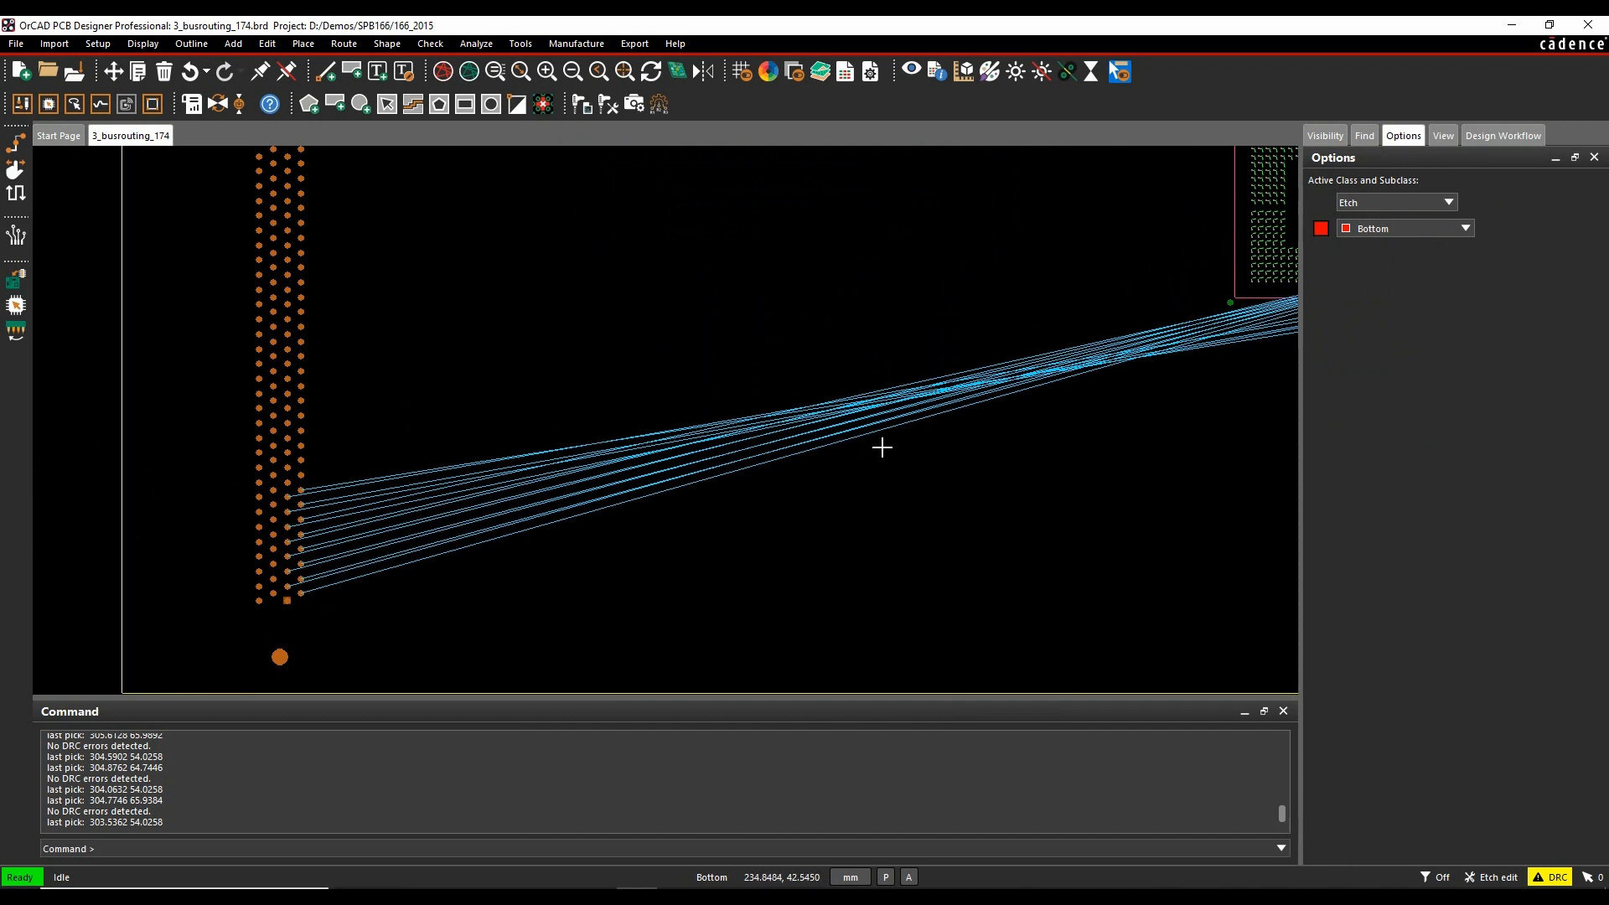
{"action": "mouse_move", "coordinate": [650, 447]}
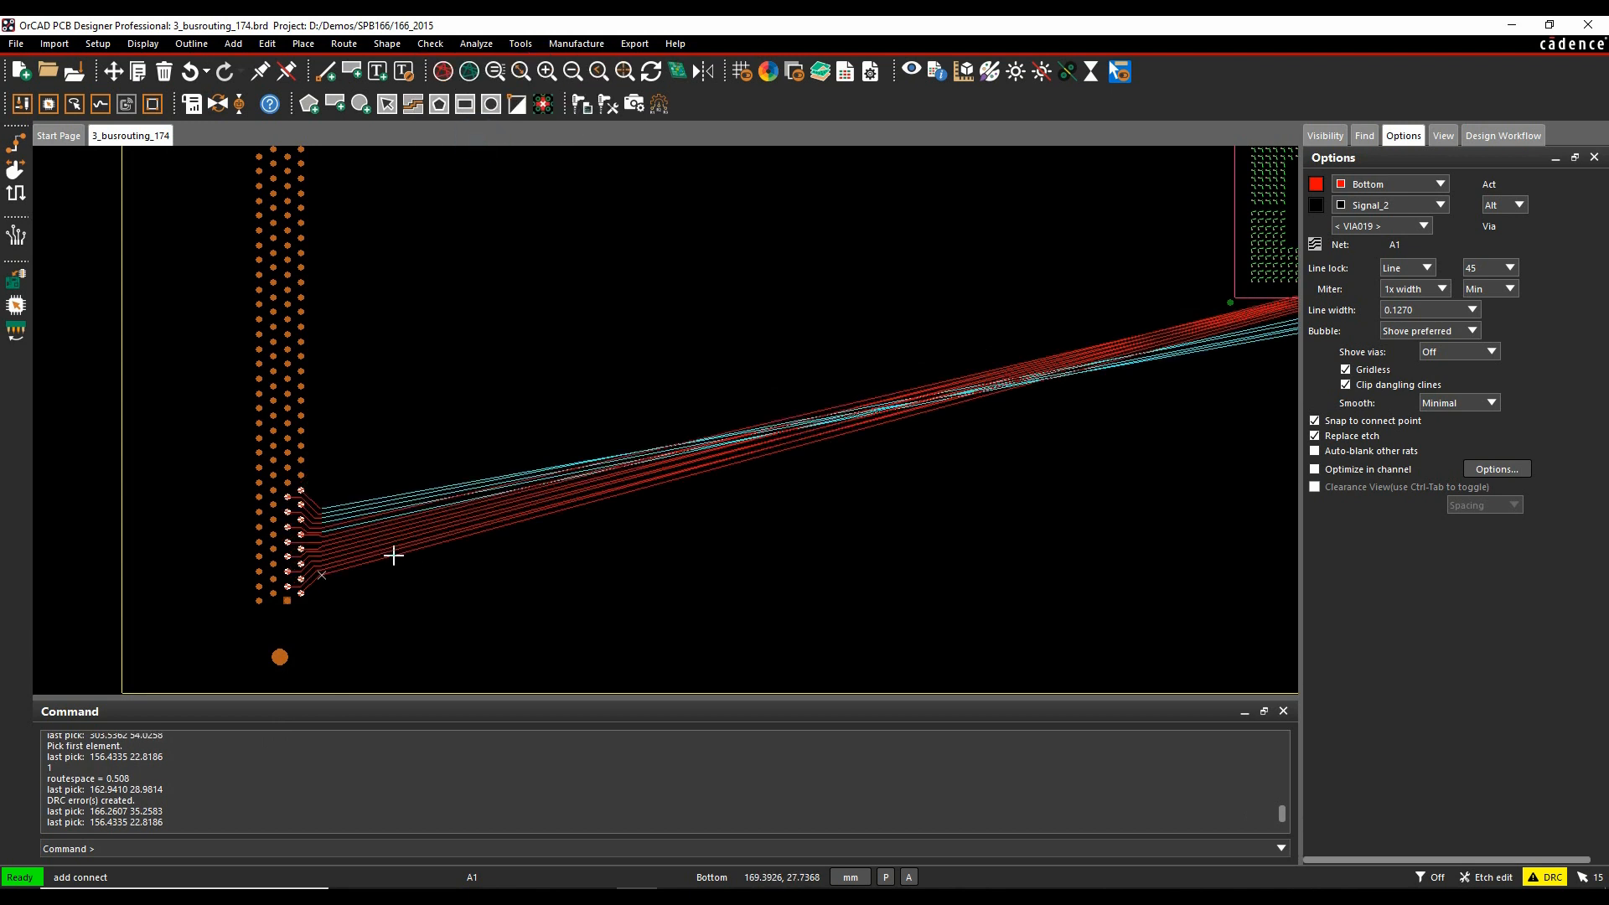
- Re-route the connector bus with 0.1500 minimum channel space for the via row
{"action": "left_click", "coordinate": [473, 568]}
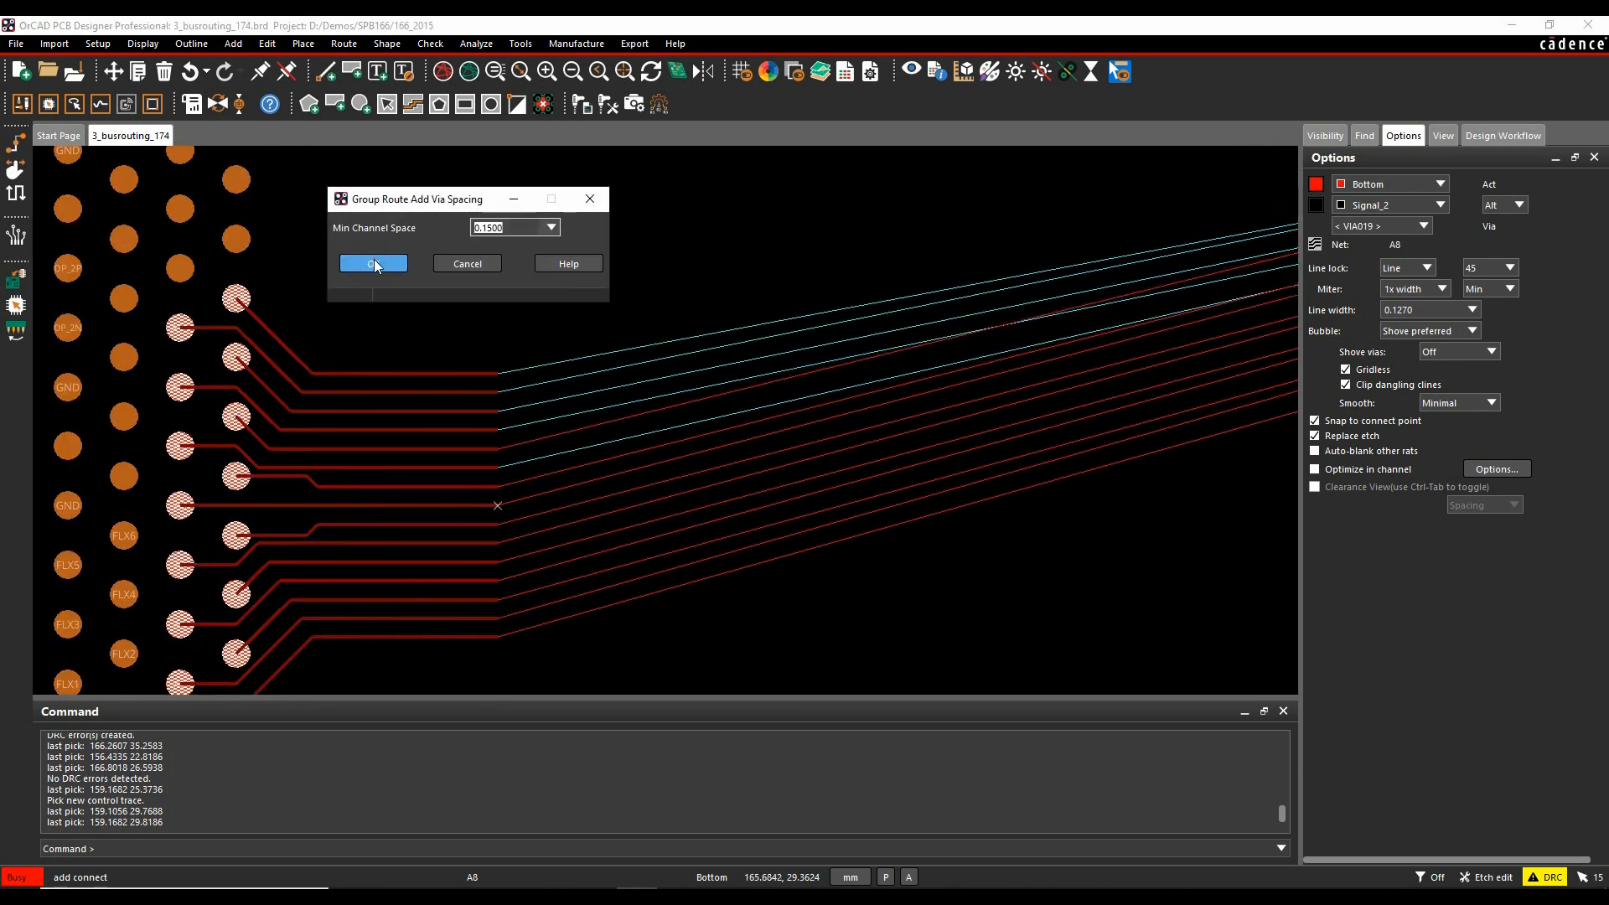
{"action": "left_click", "coordinate": [374, 263]}
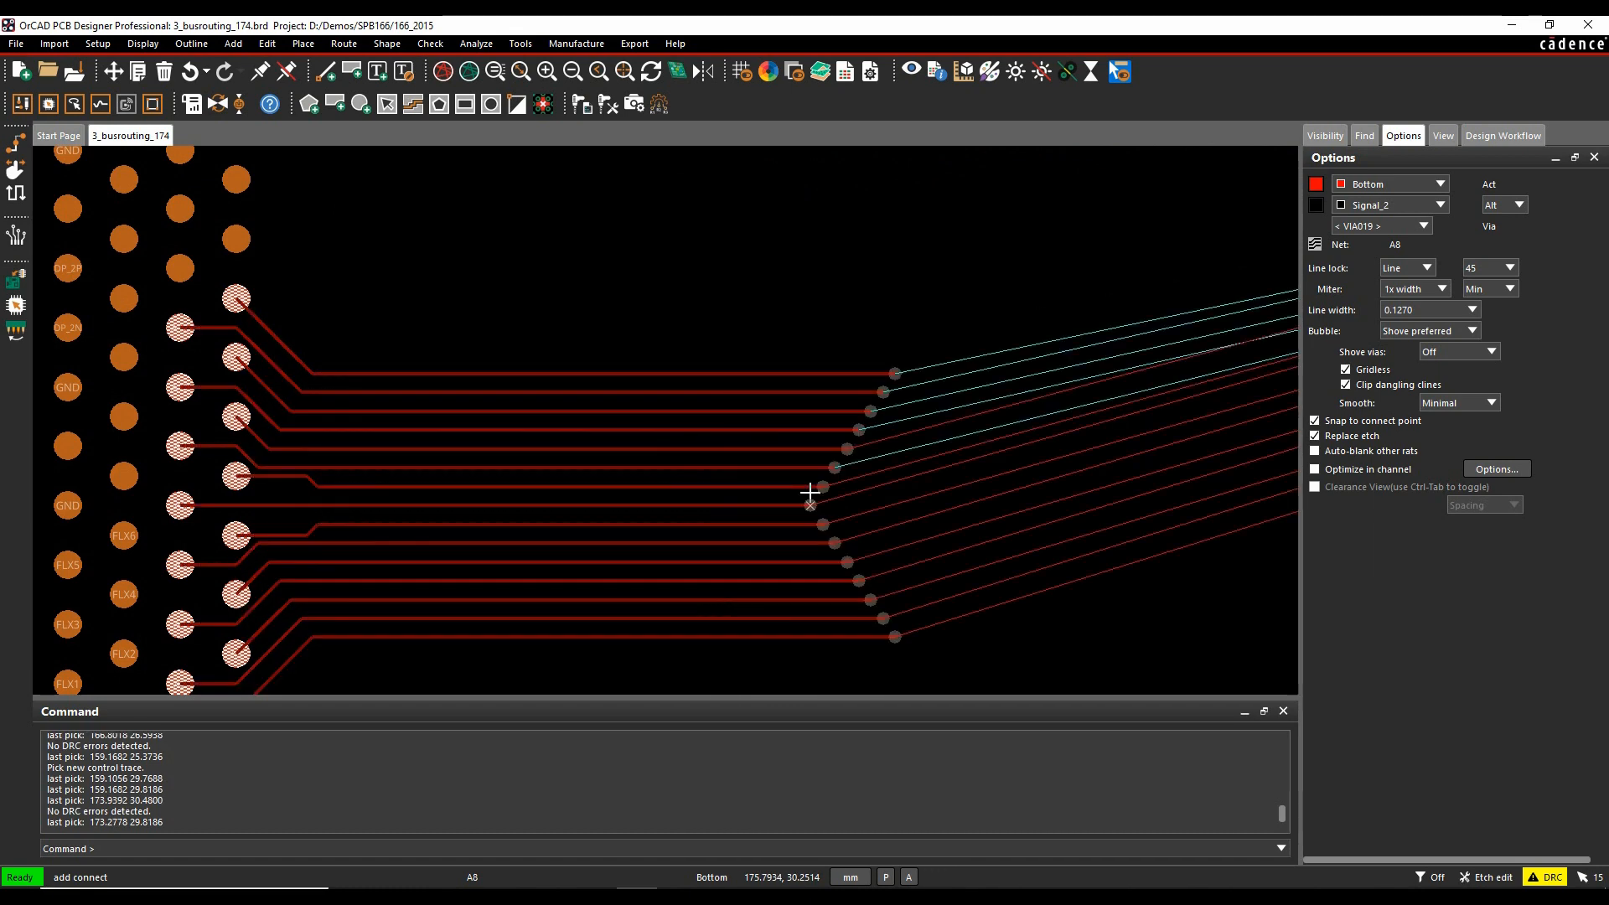
{"action": "right_click", "coordinate": [809, 491]}
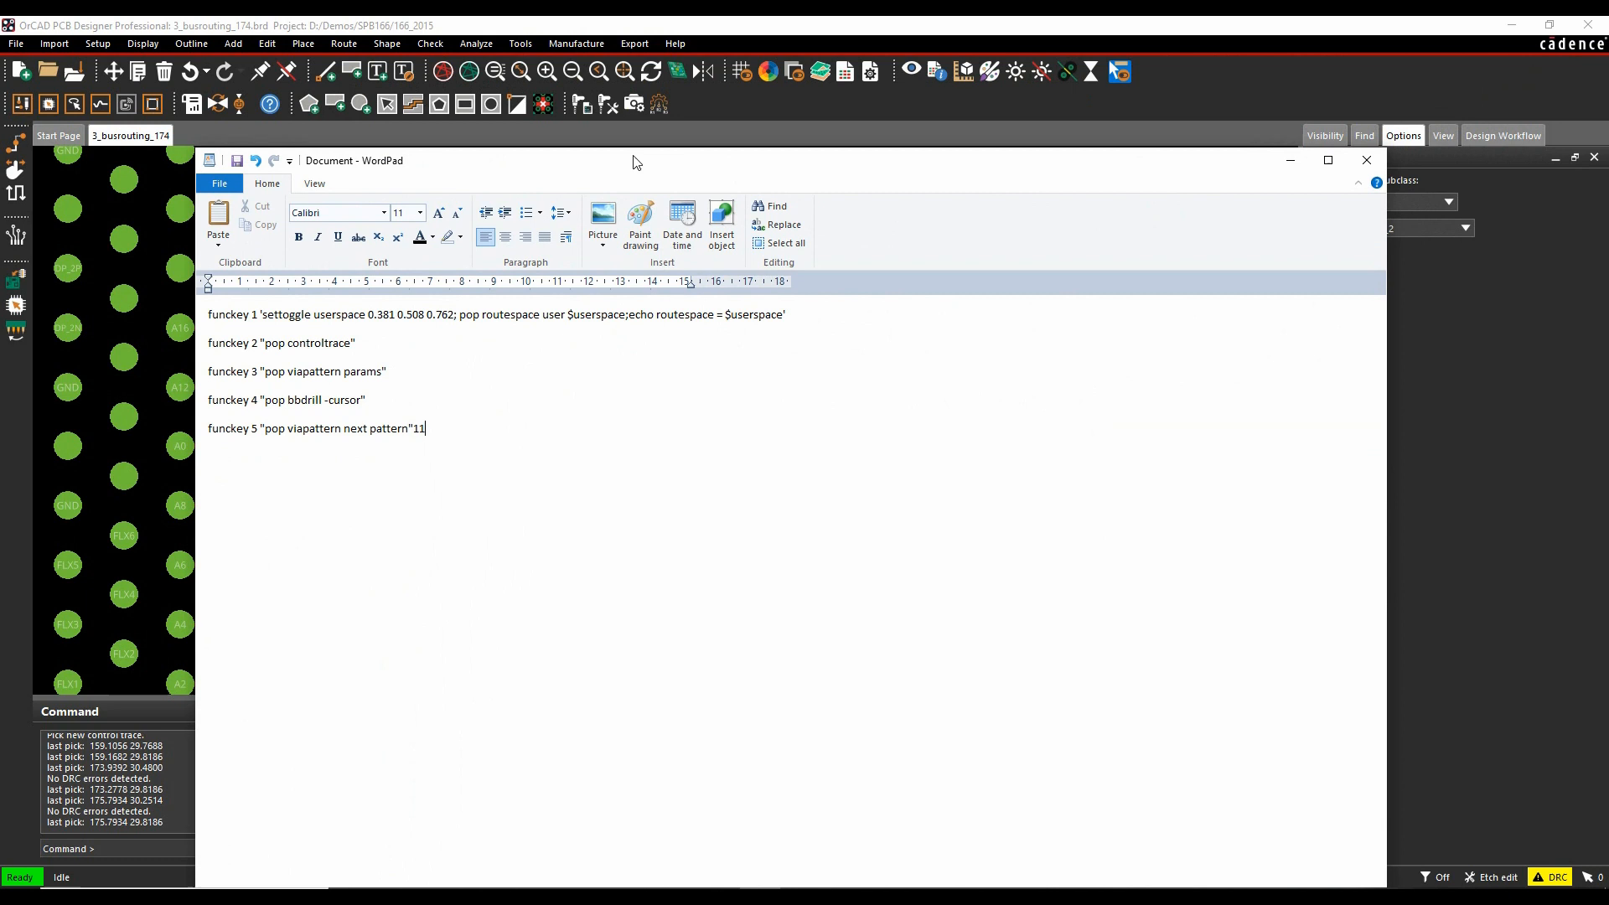
{"action": "mouse_move", "coordinate": [453, 494]}
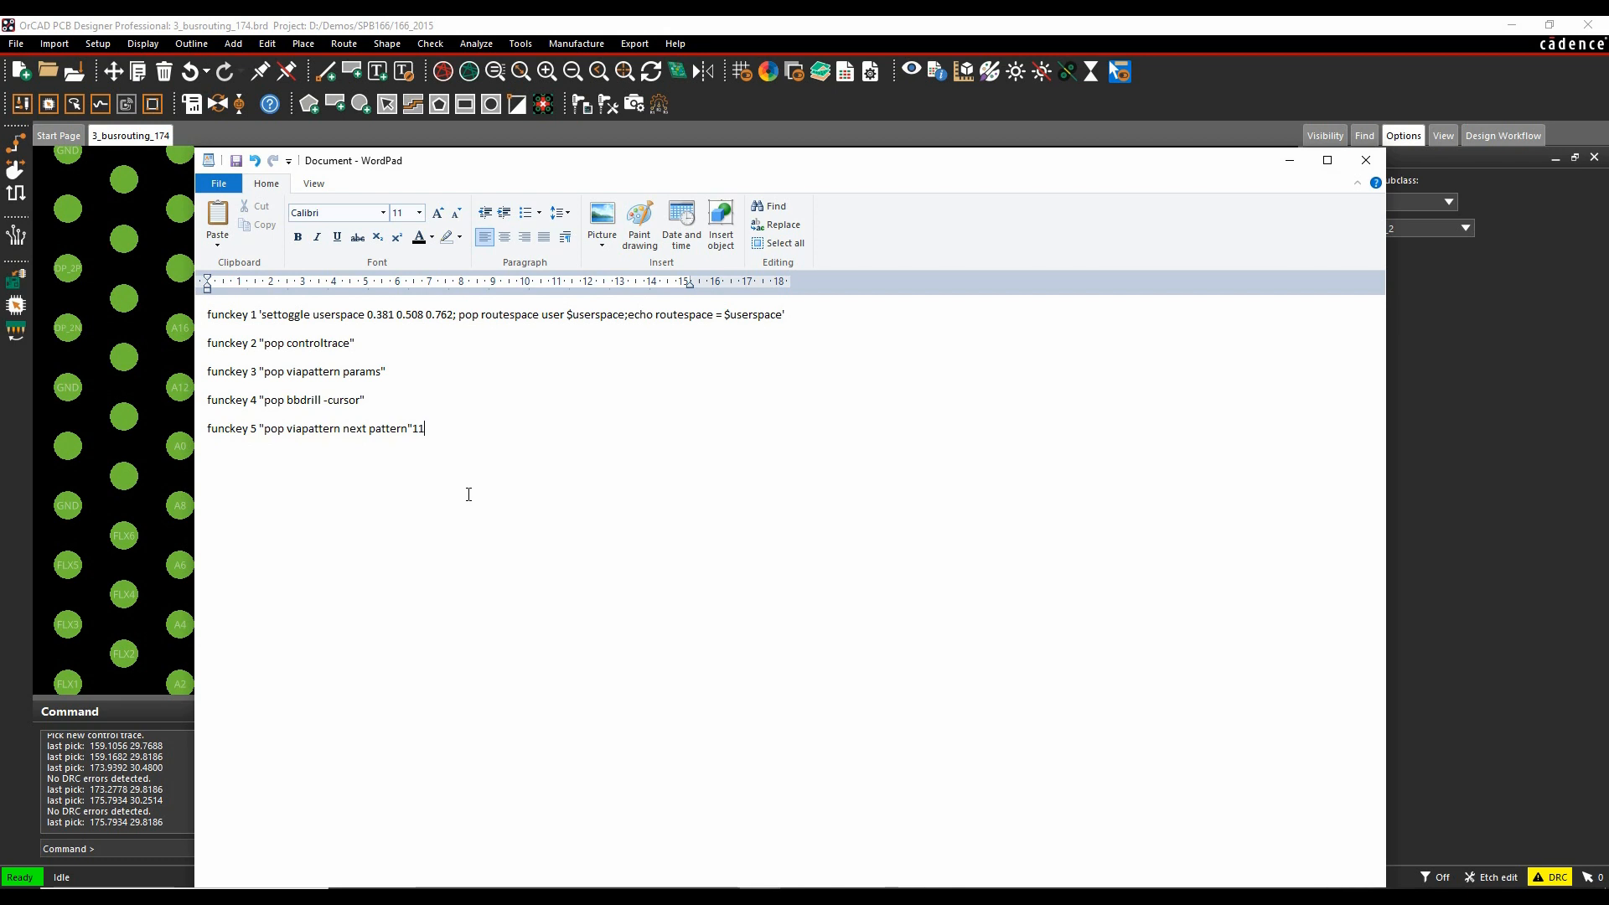
- Remove the stray '11' after the funckey 5 definition in WordPad
{"action": "key", "text": "BackSpace"}
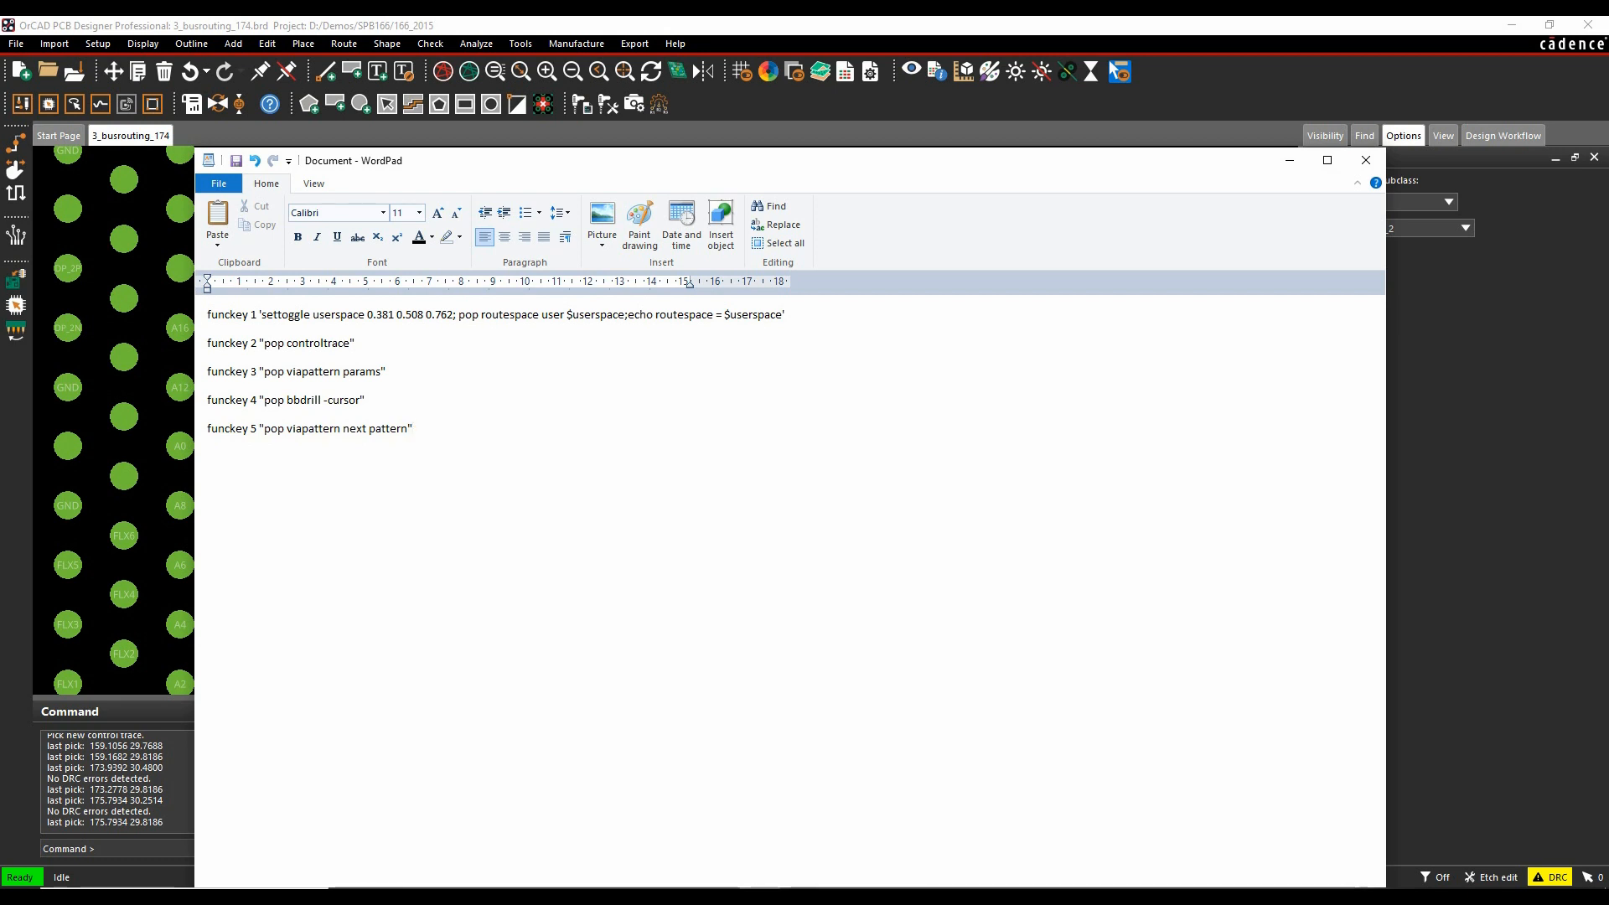